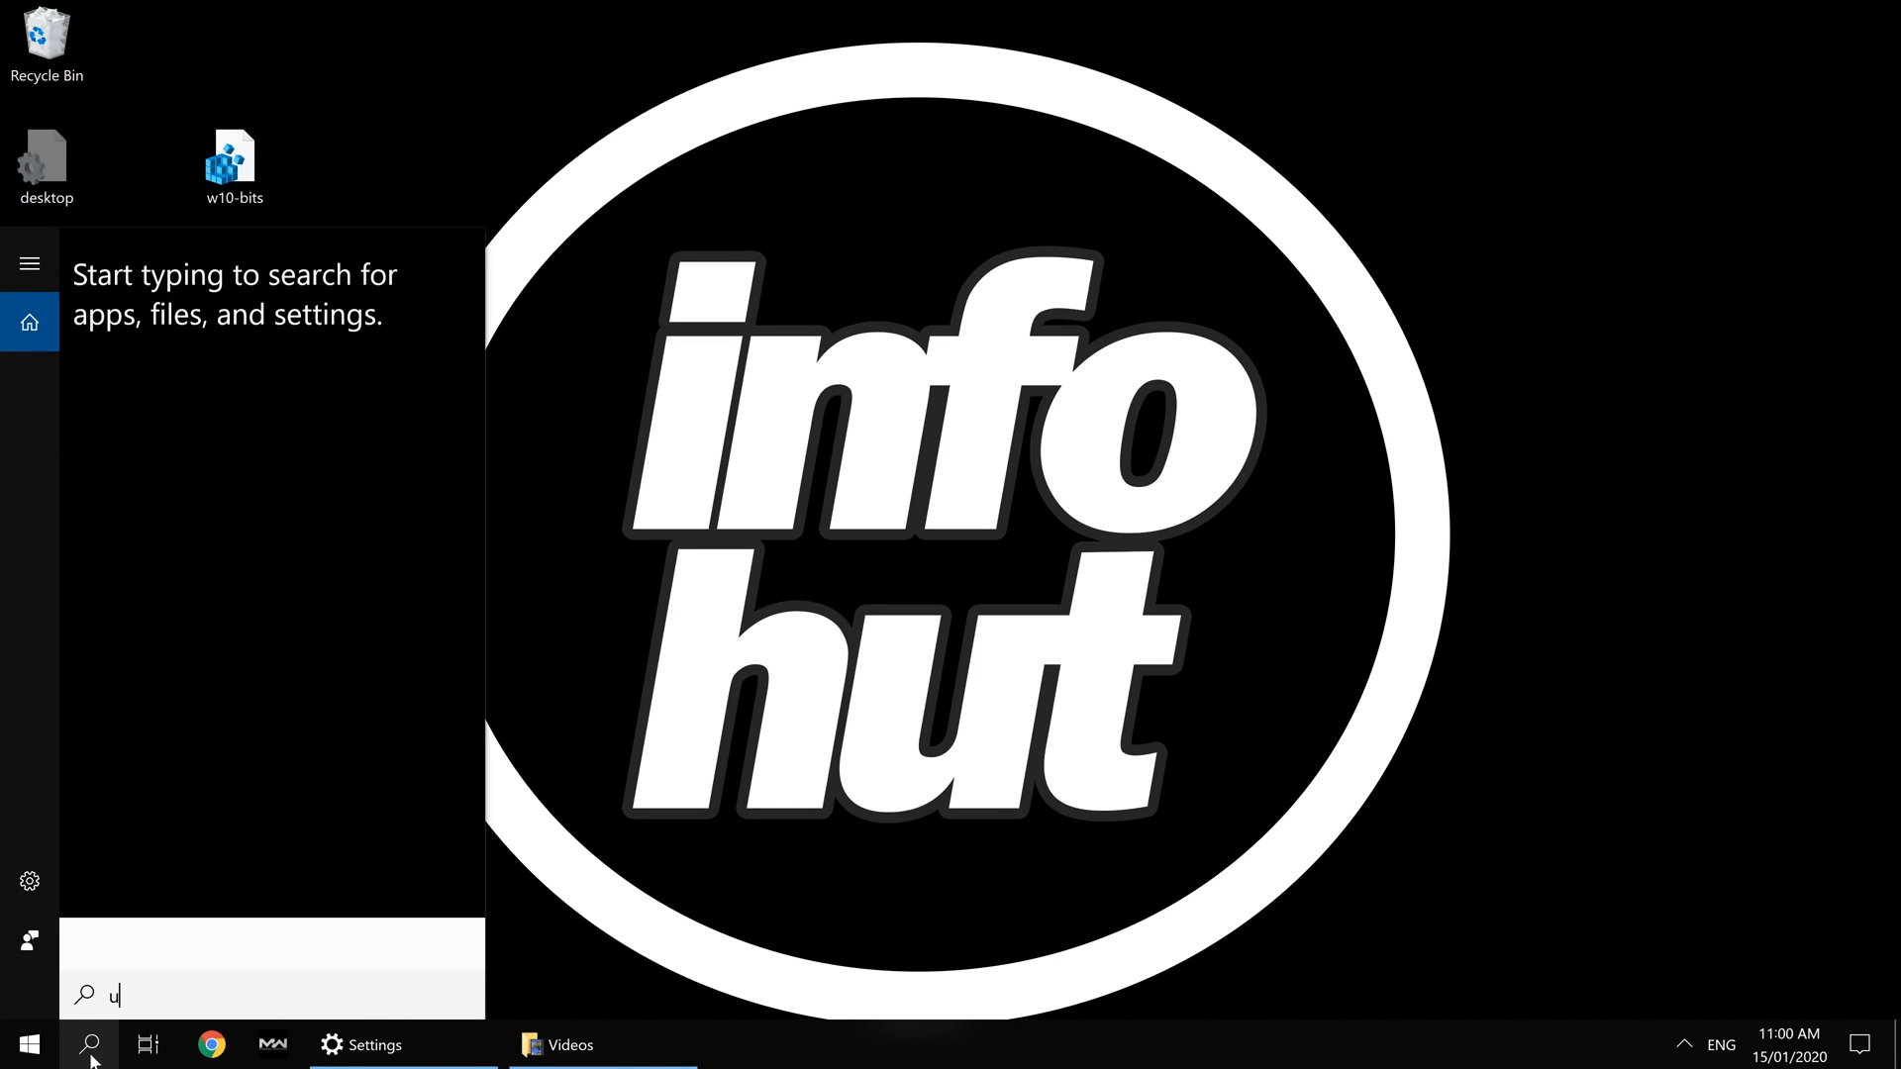
Search Windows for 'update' so Check for updates appears as the best match.
type("pdate")
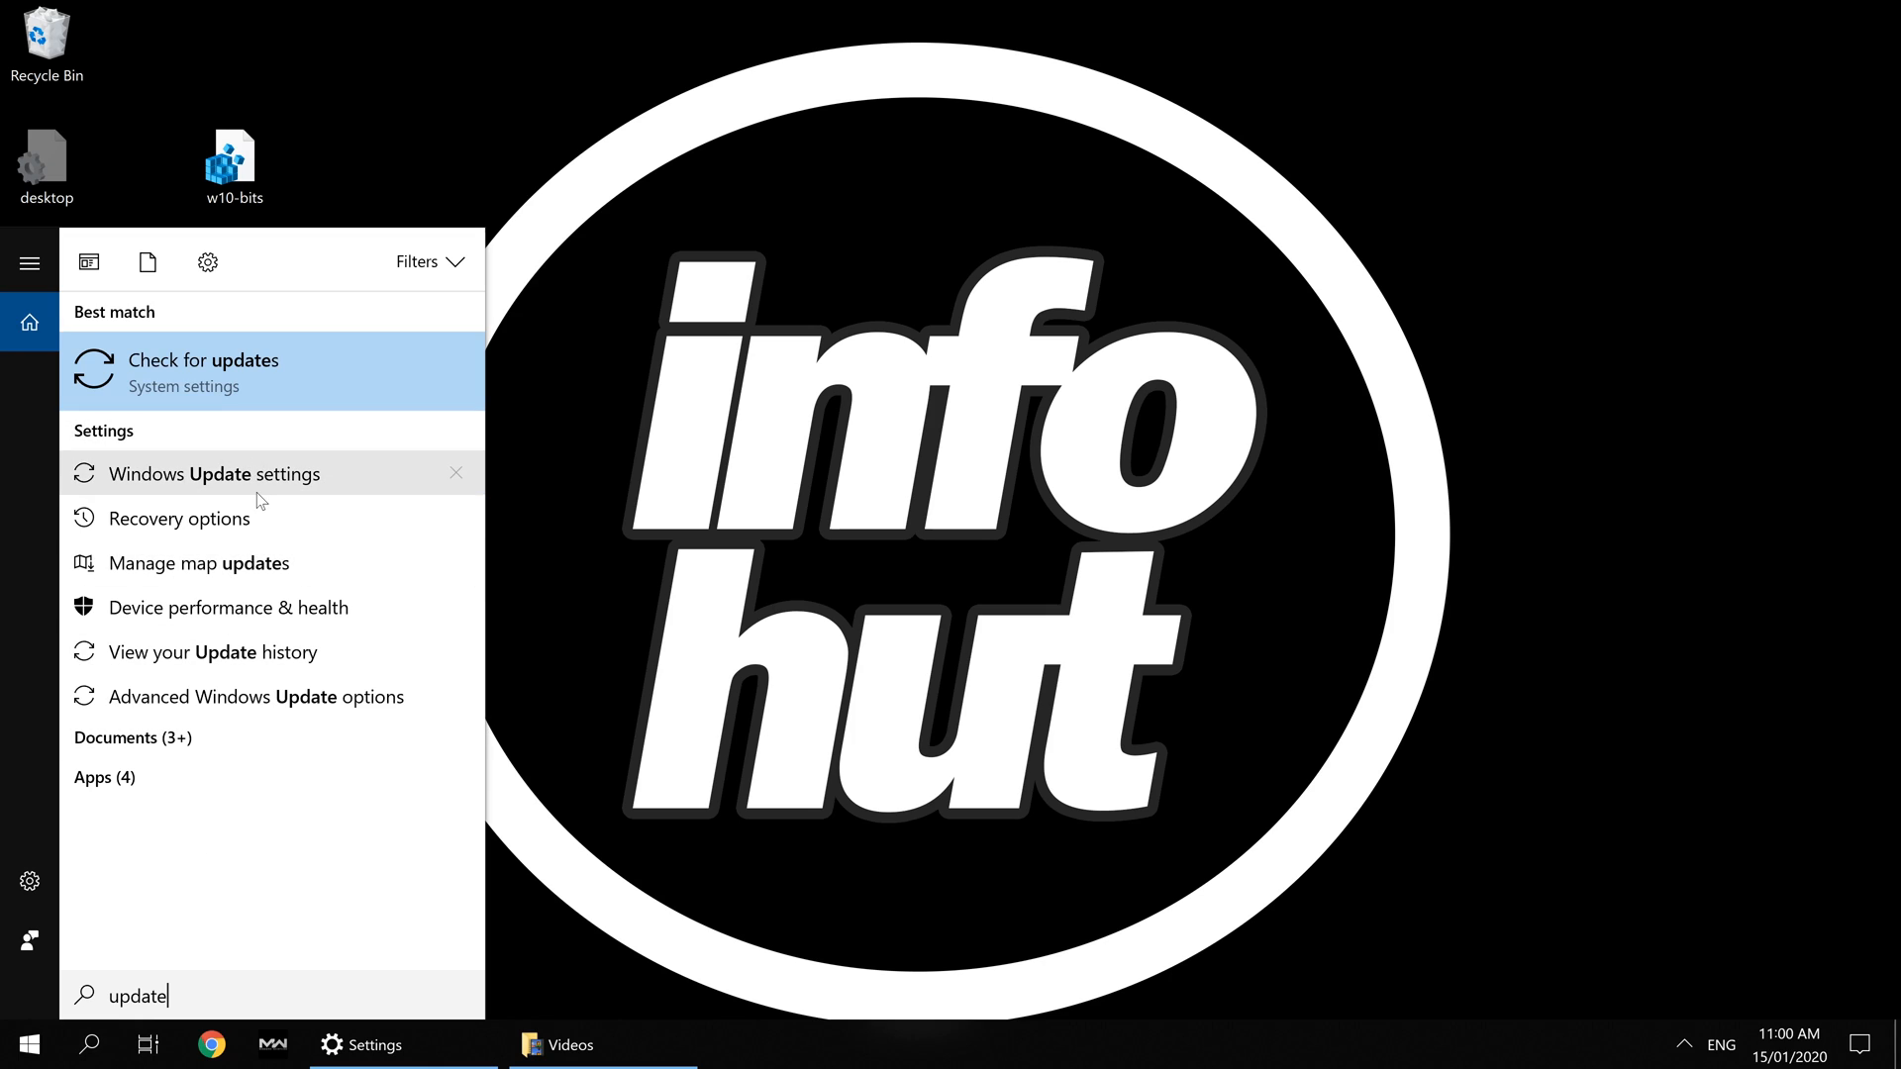
Show the Windows Update page reporting installation error 0x80070424 with a retry option.
left_click(204, 371)
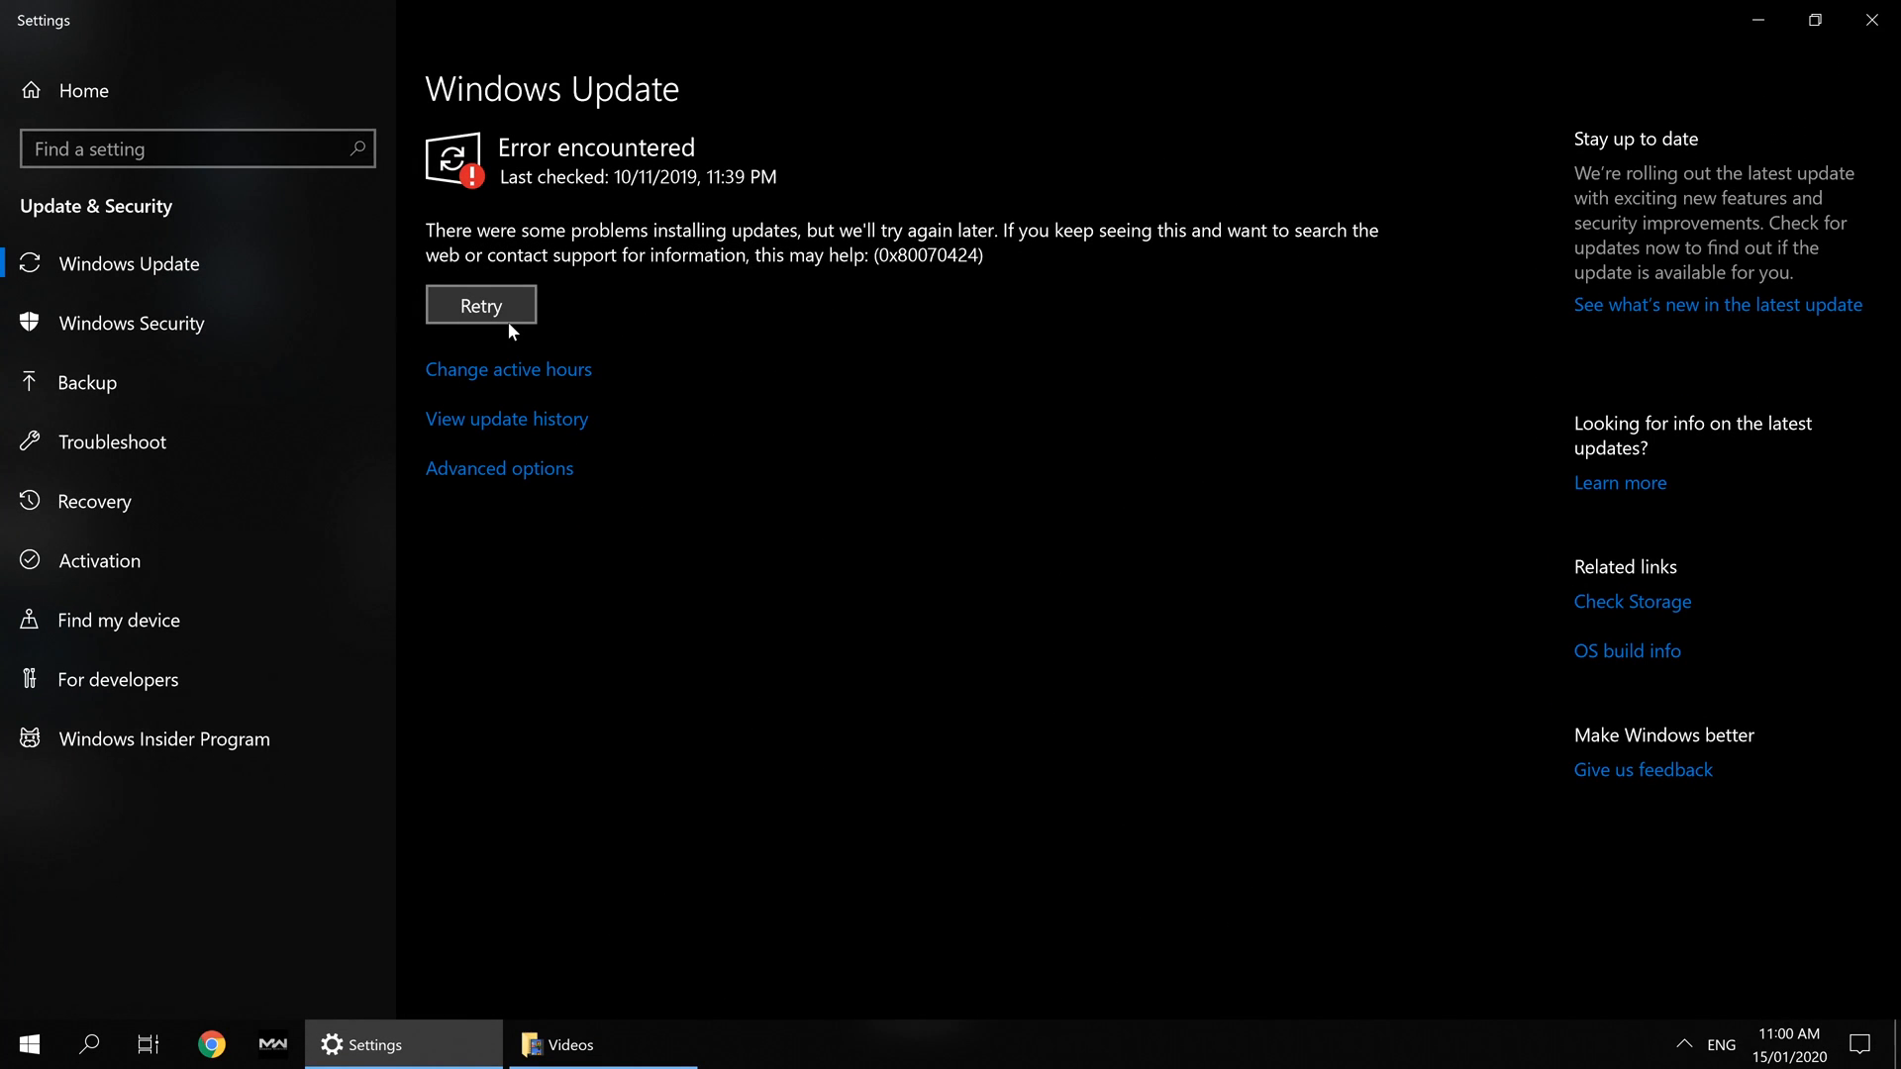
mouse_move(478, 177)
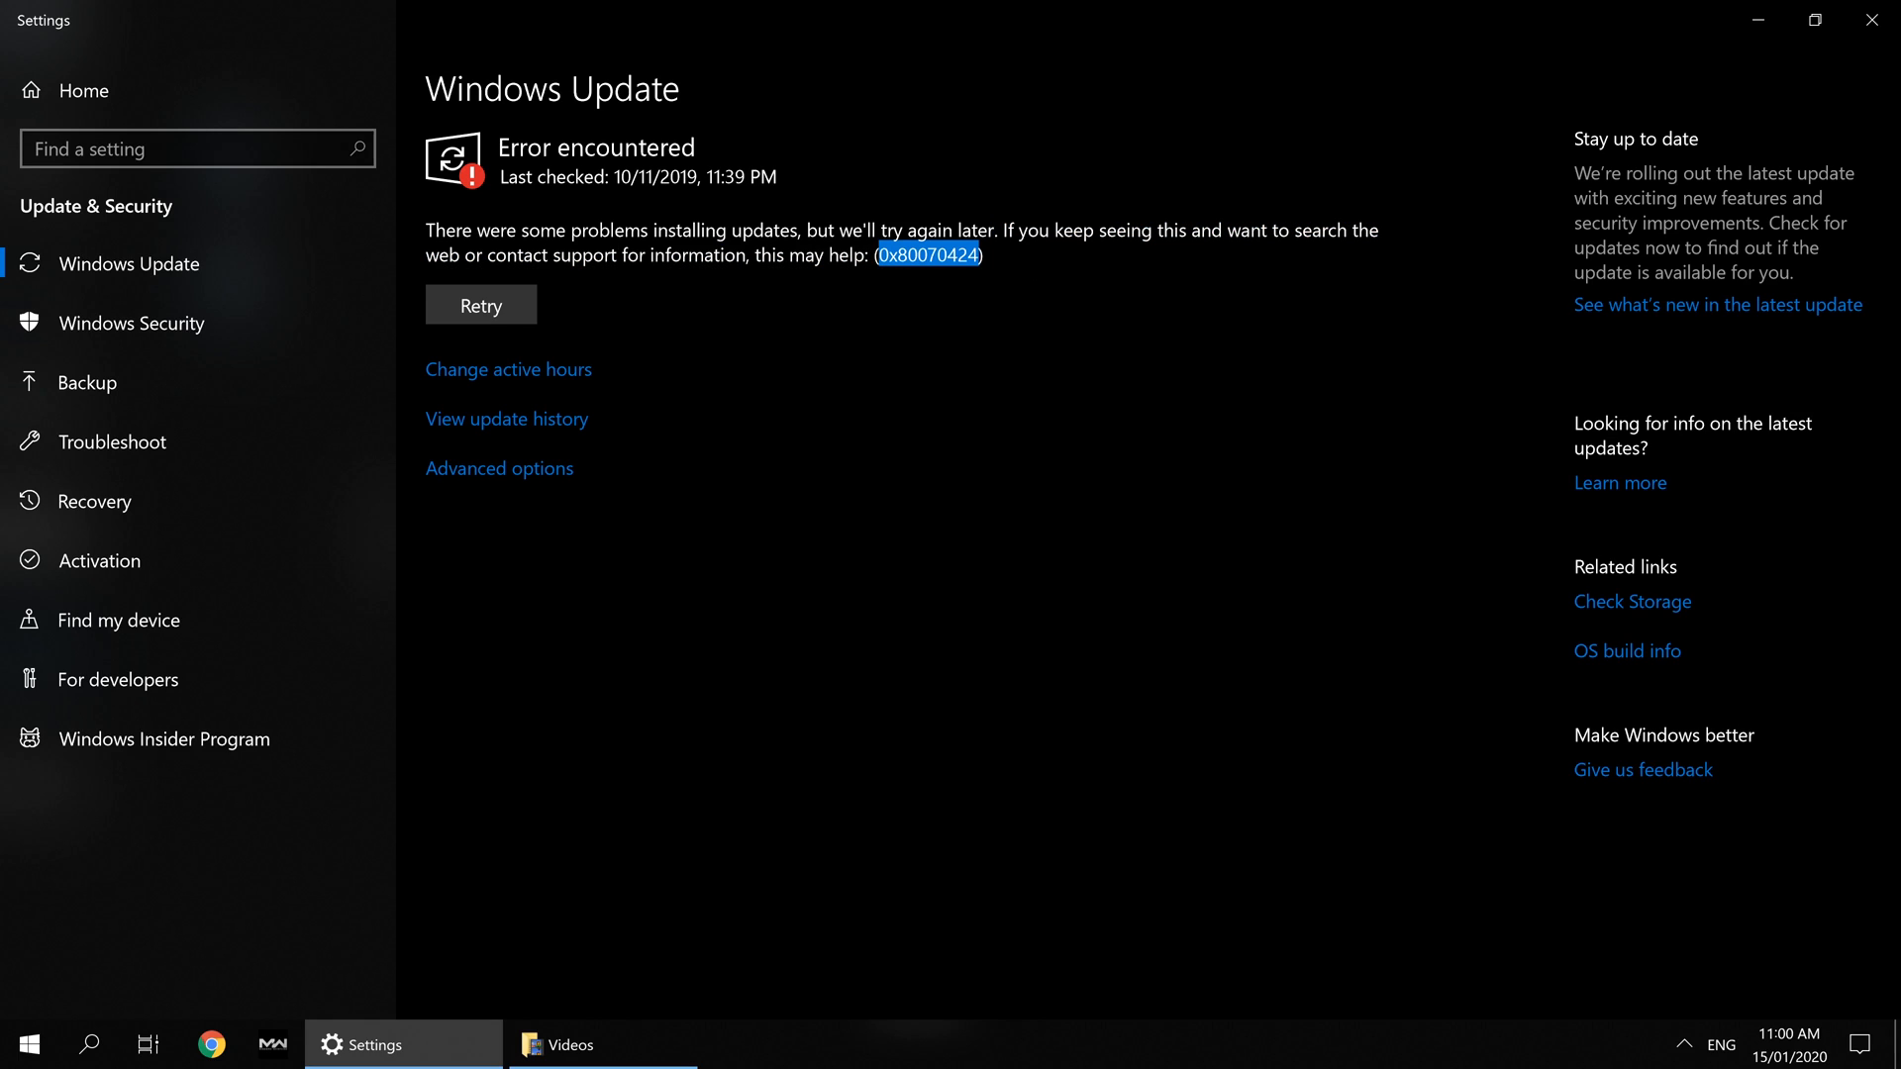
left_click(927, 256)
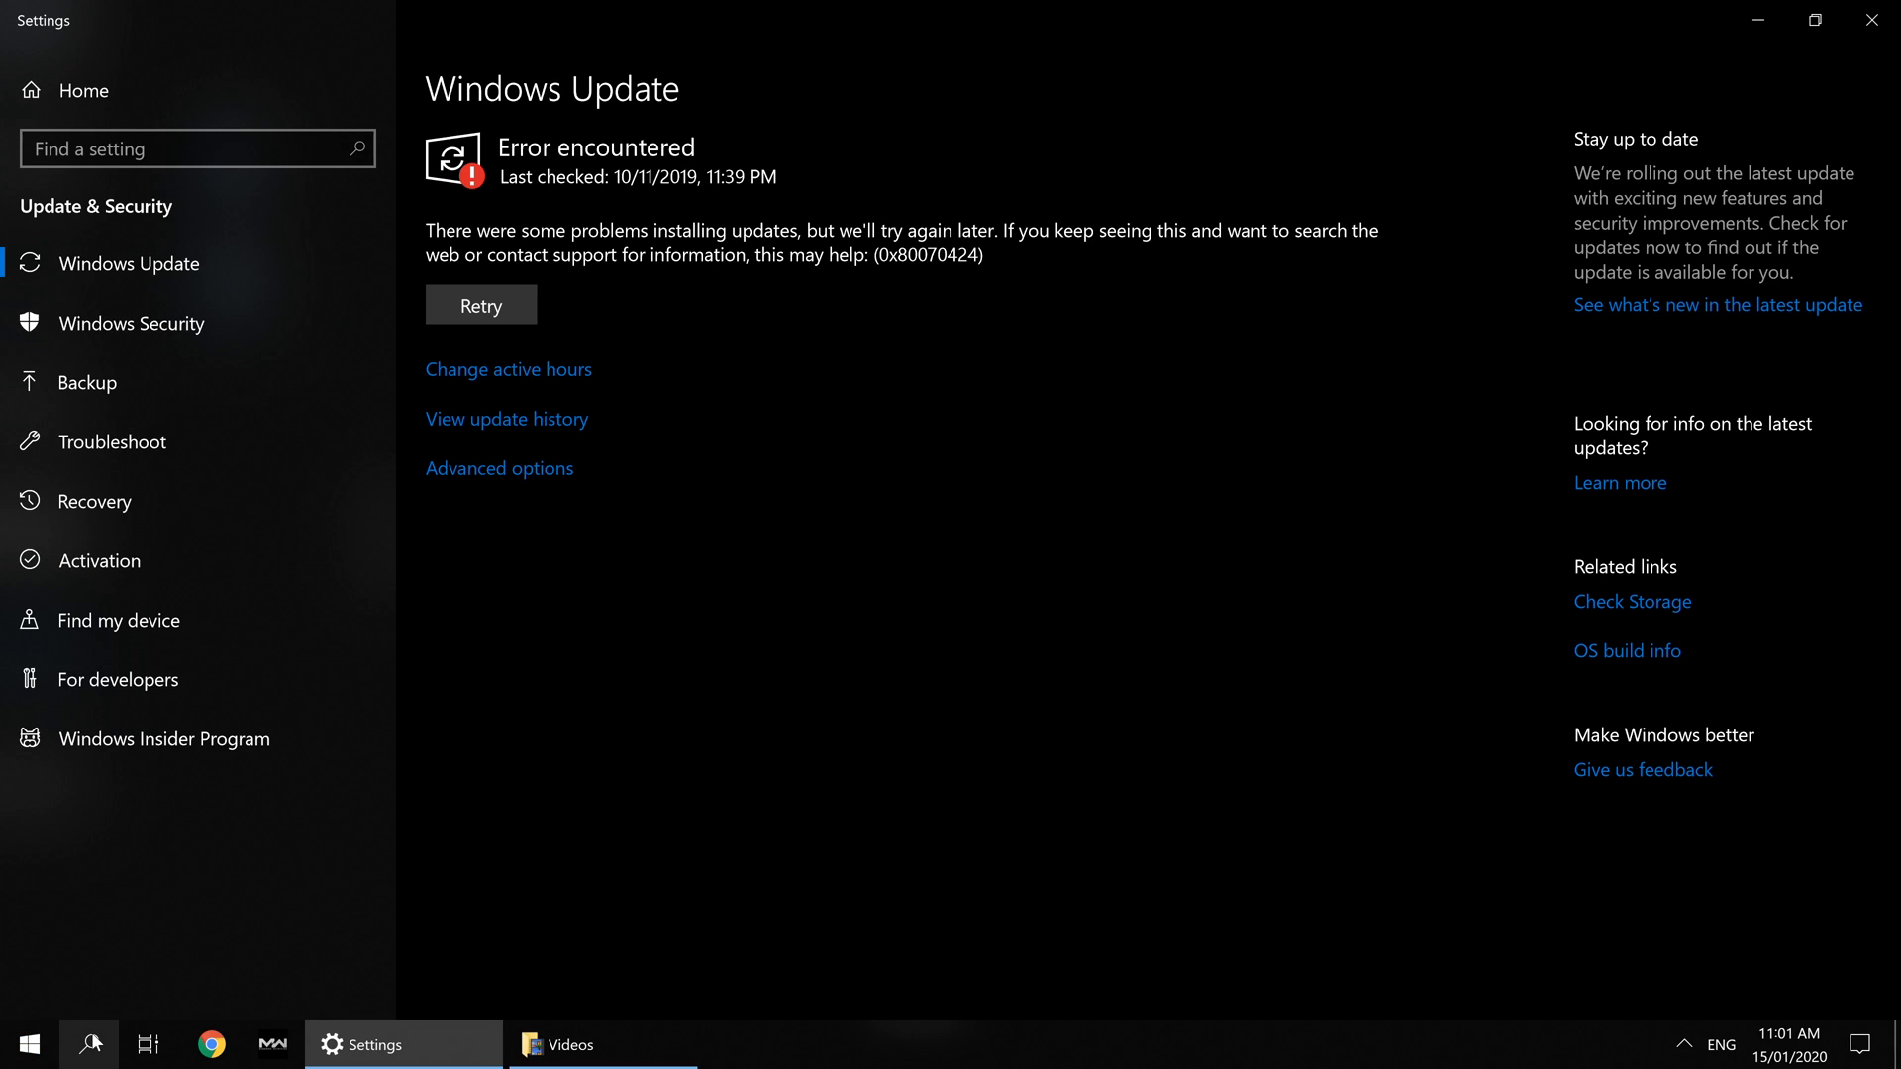
Search Windows for 'restore' to list Recovery, restore point and reset options.
left_click(87, 1044)
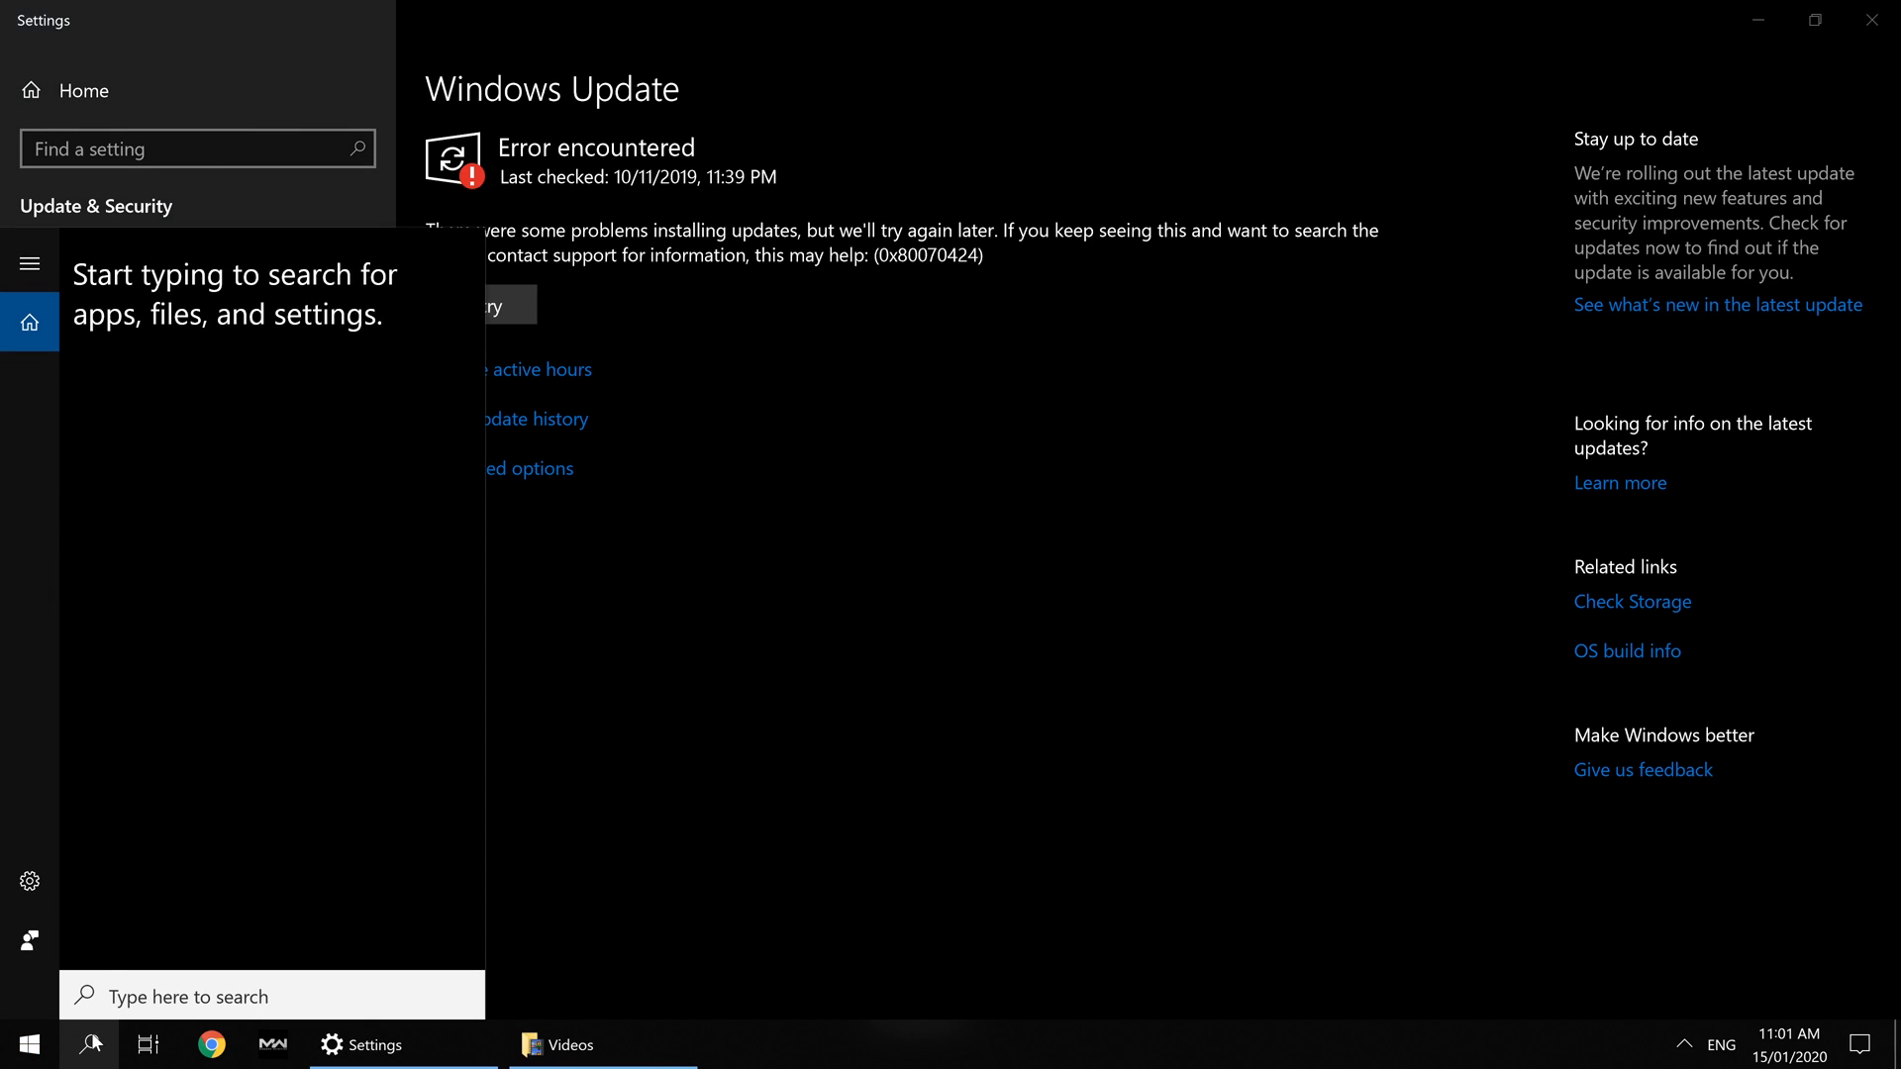
type("restore")
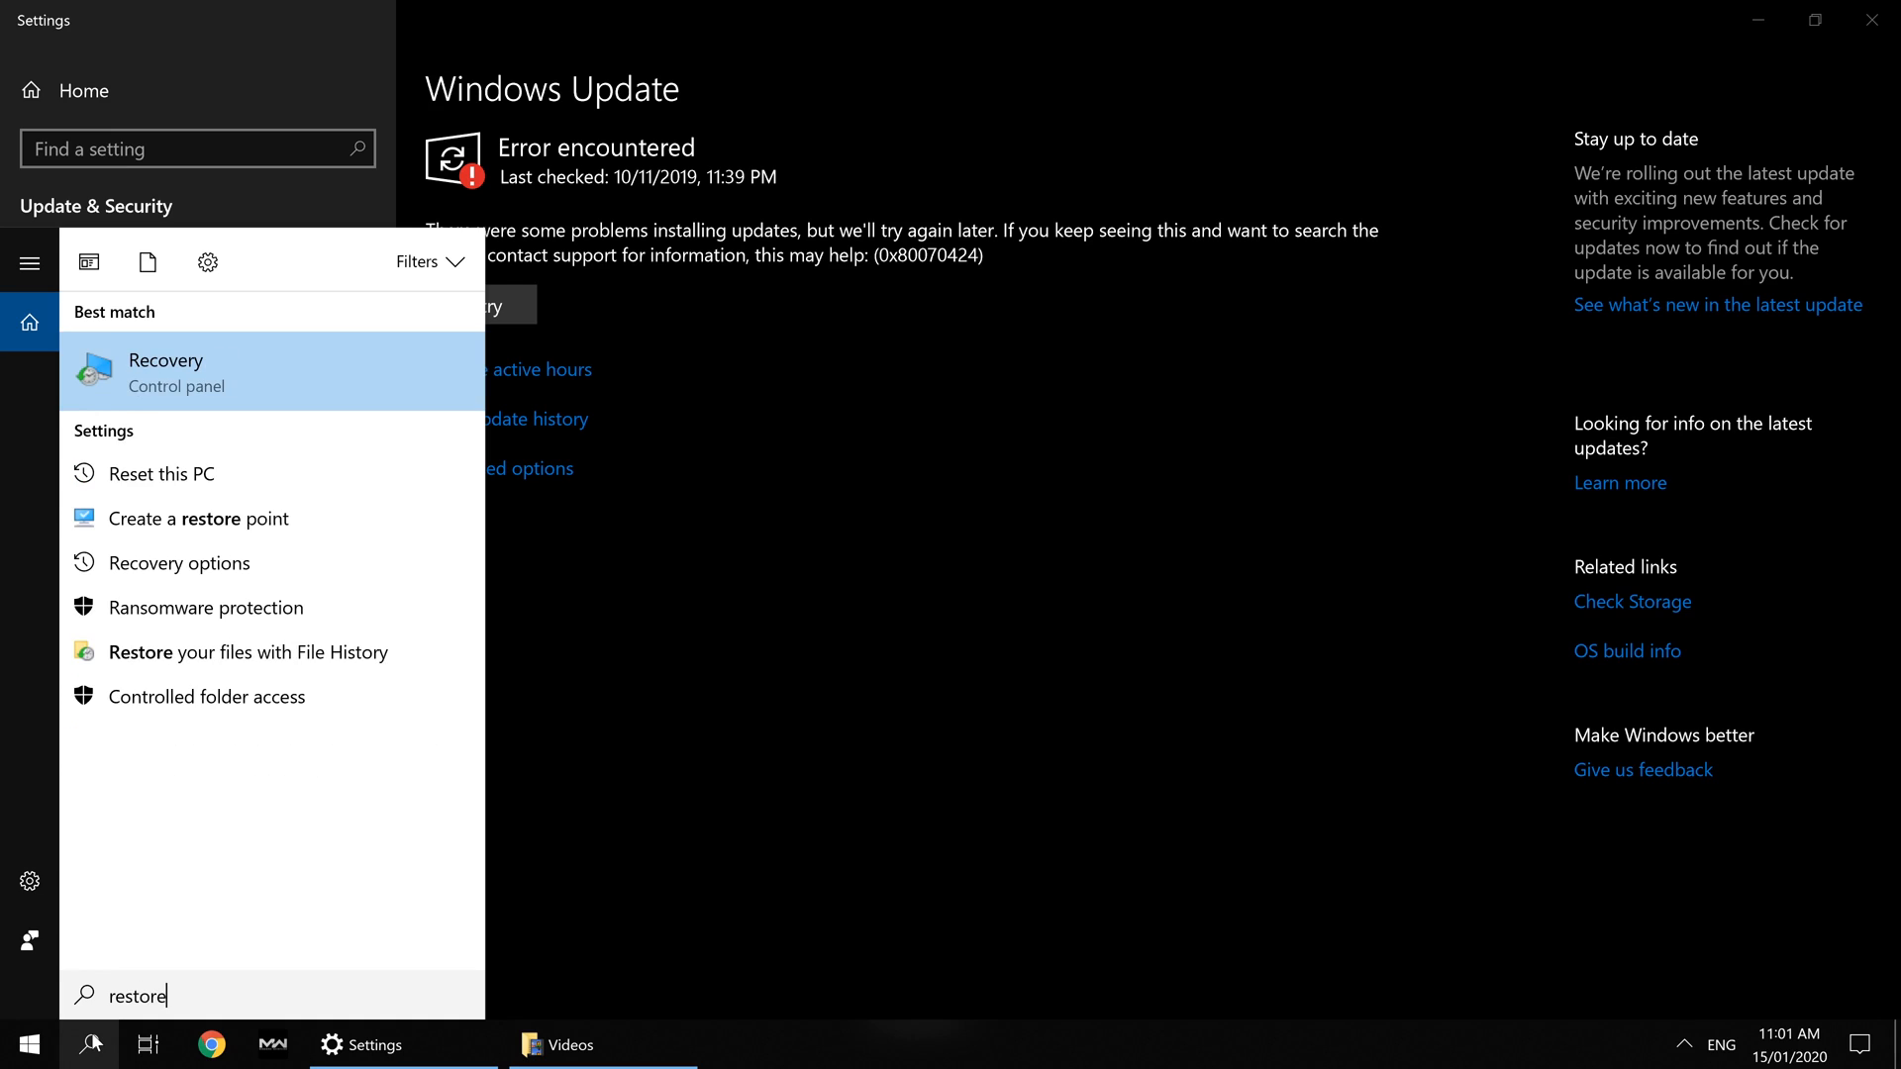
mouse_move(214, 517)
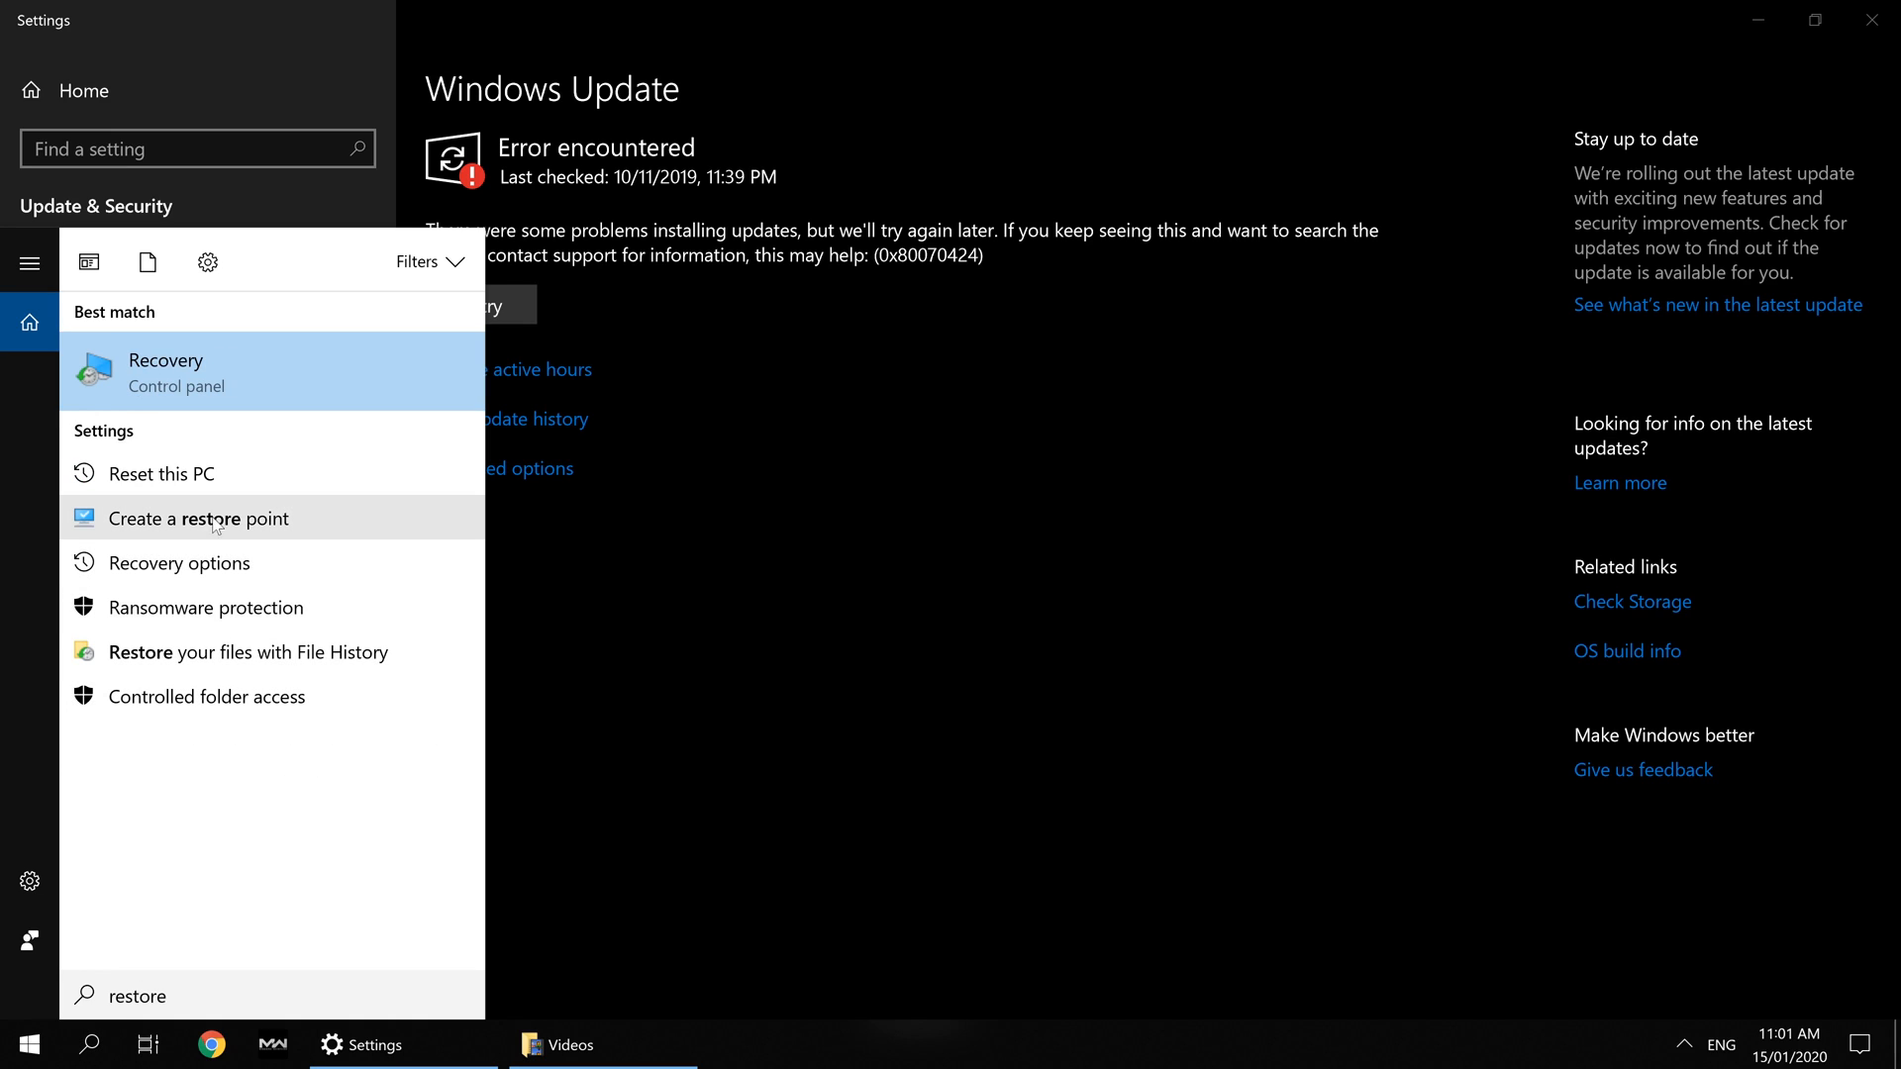
mouse_move(1052, 499)
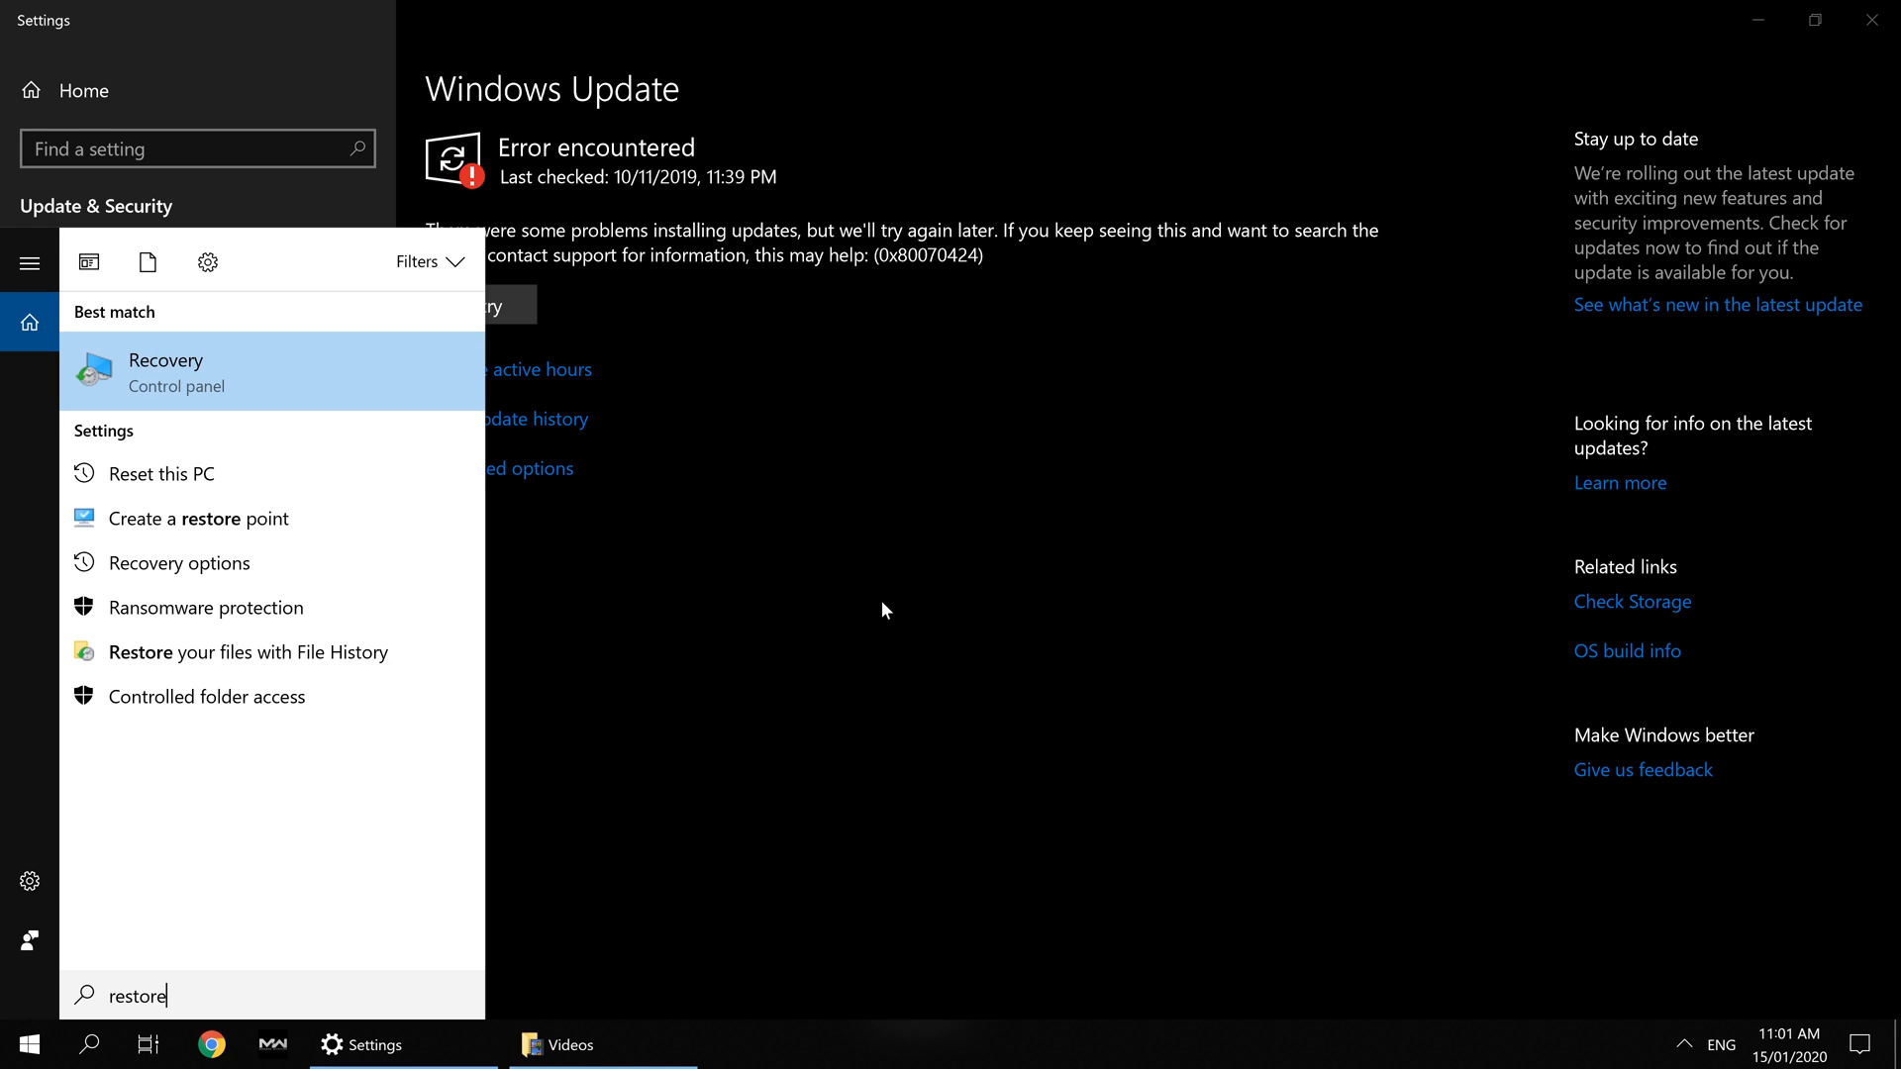
mouse_move(844, 594)
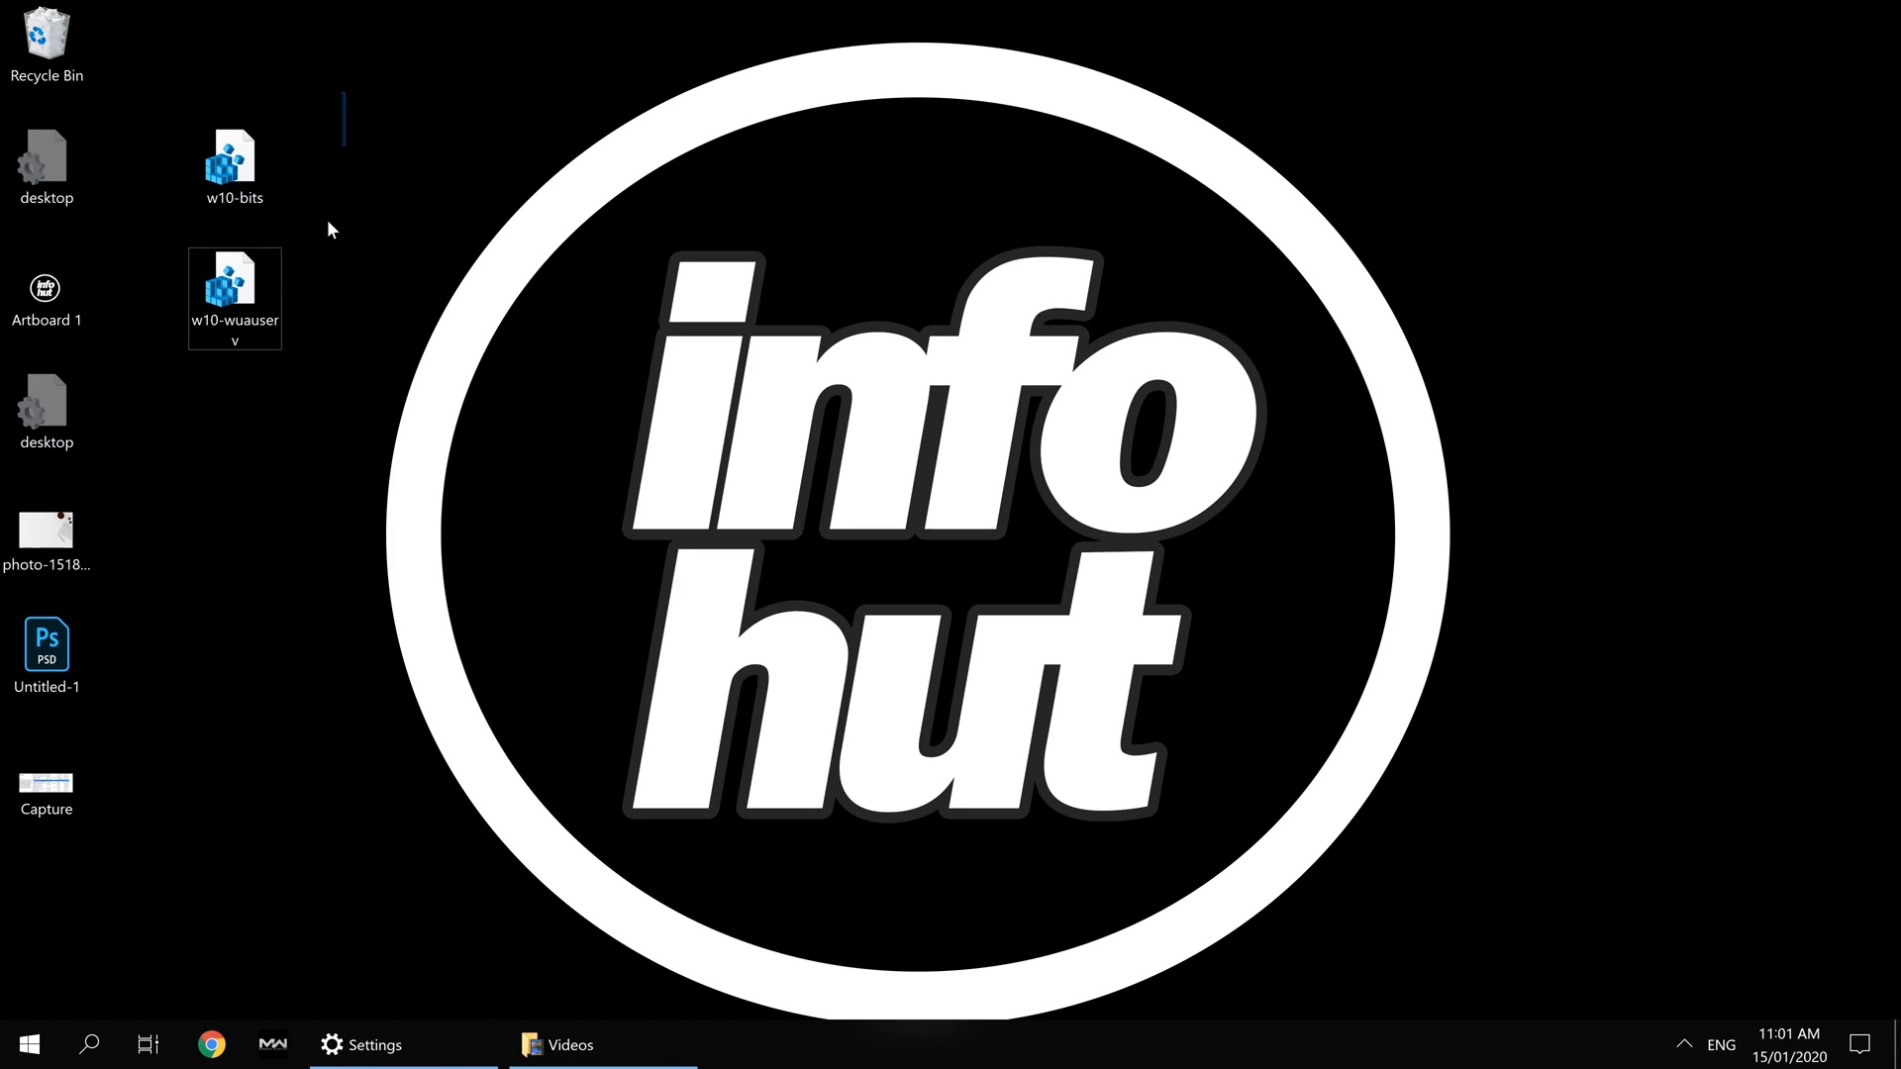
Run the w10-wuauserv.reg fix file and dismiss its import message.
left_click(233, 291)
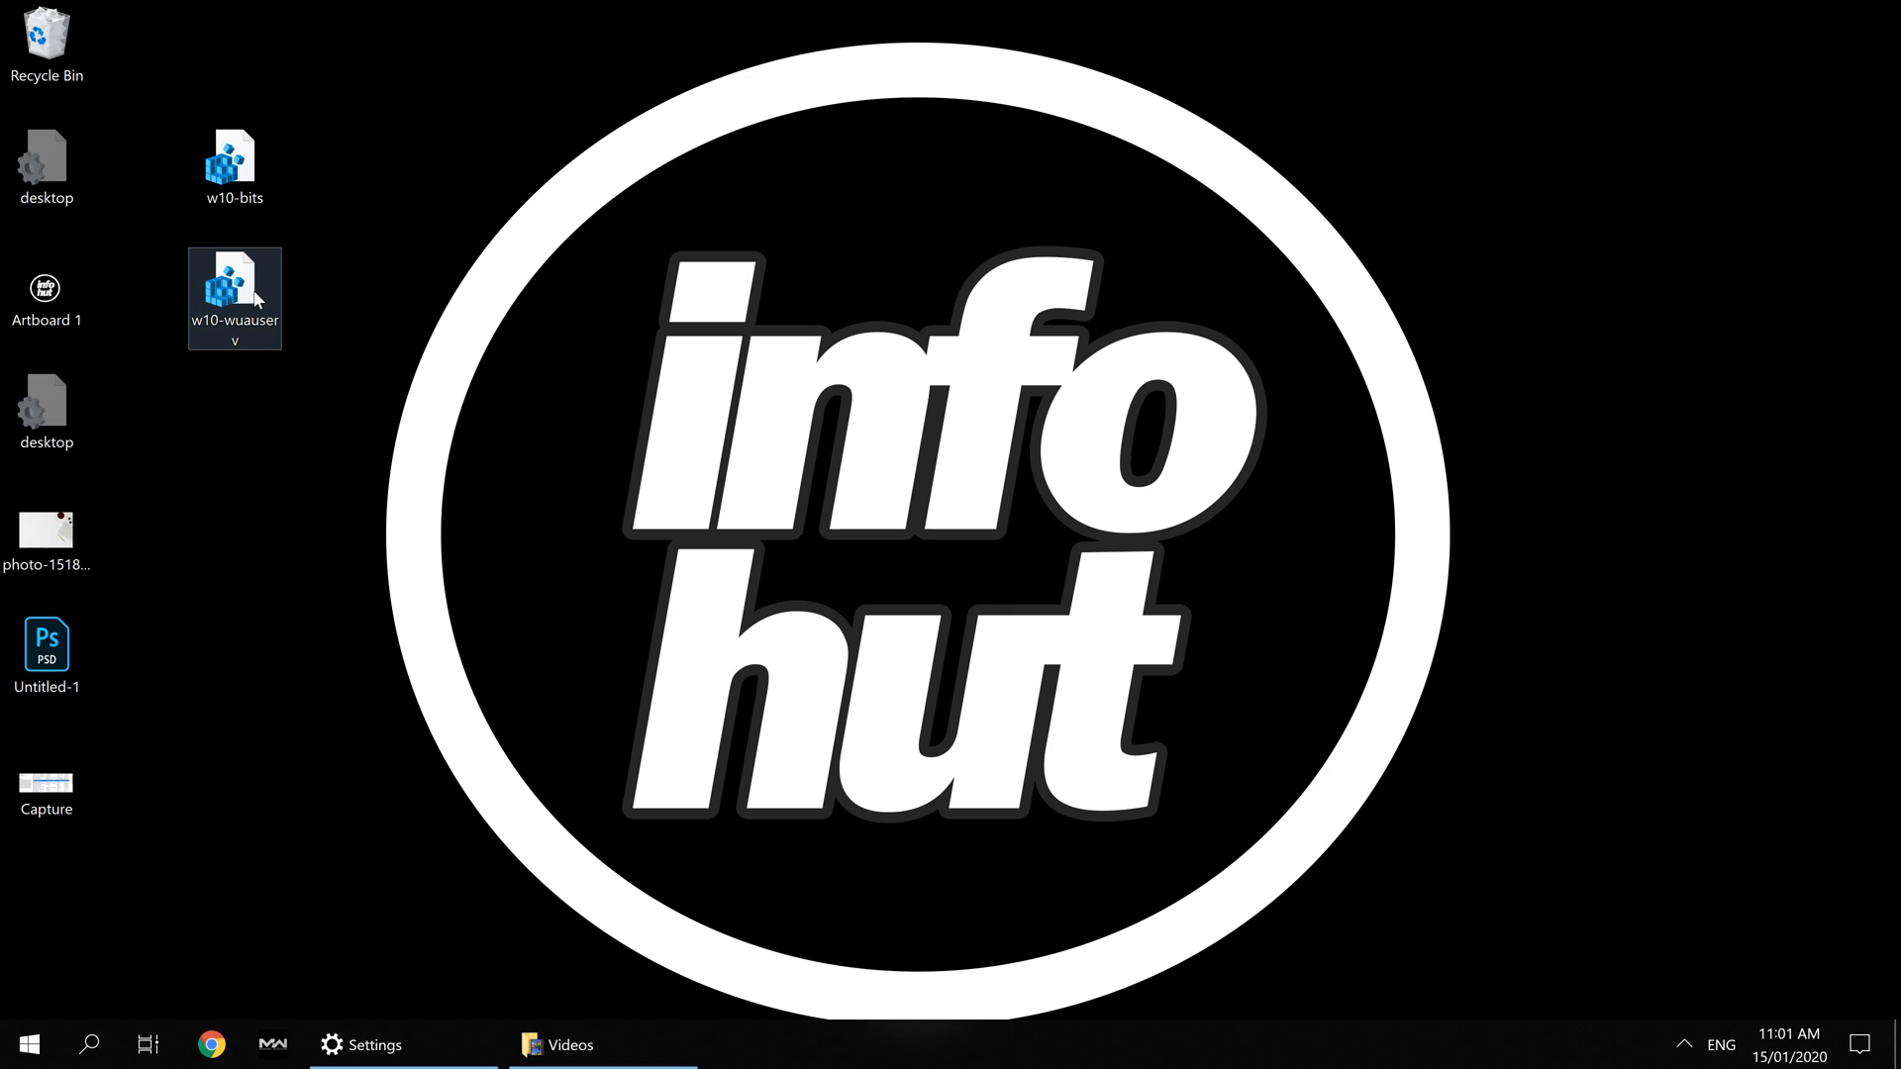
mouse_move(245, 323)
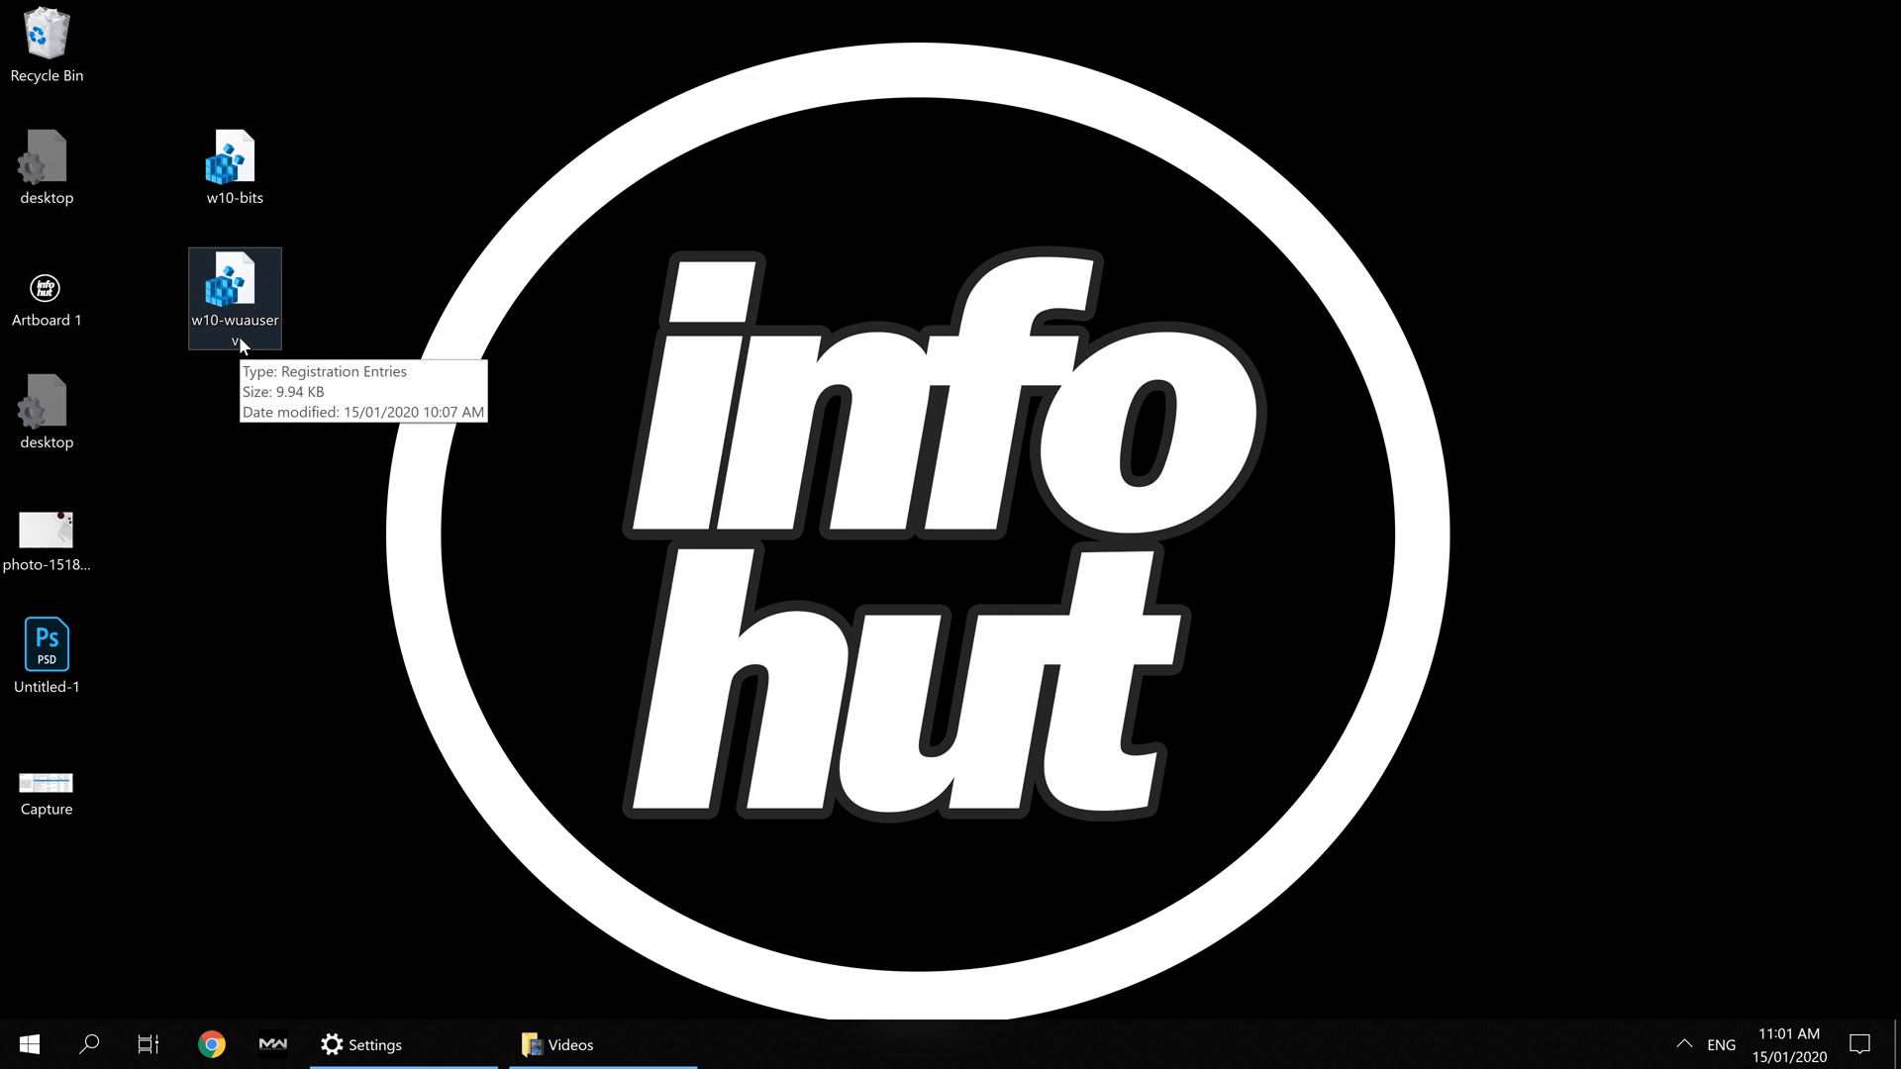
double_click(233, 295)
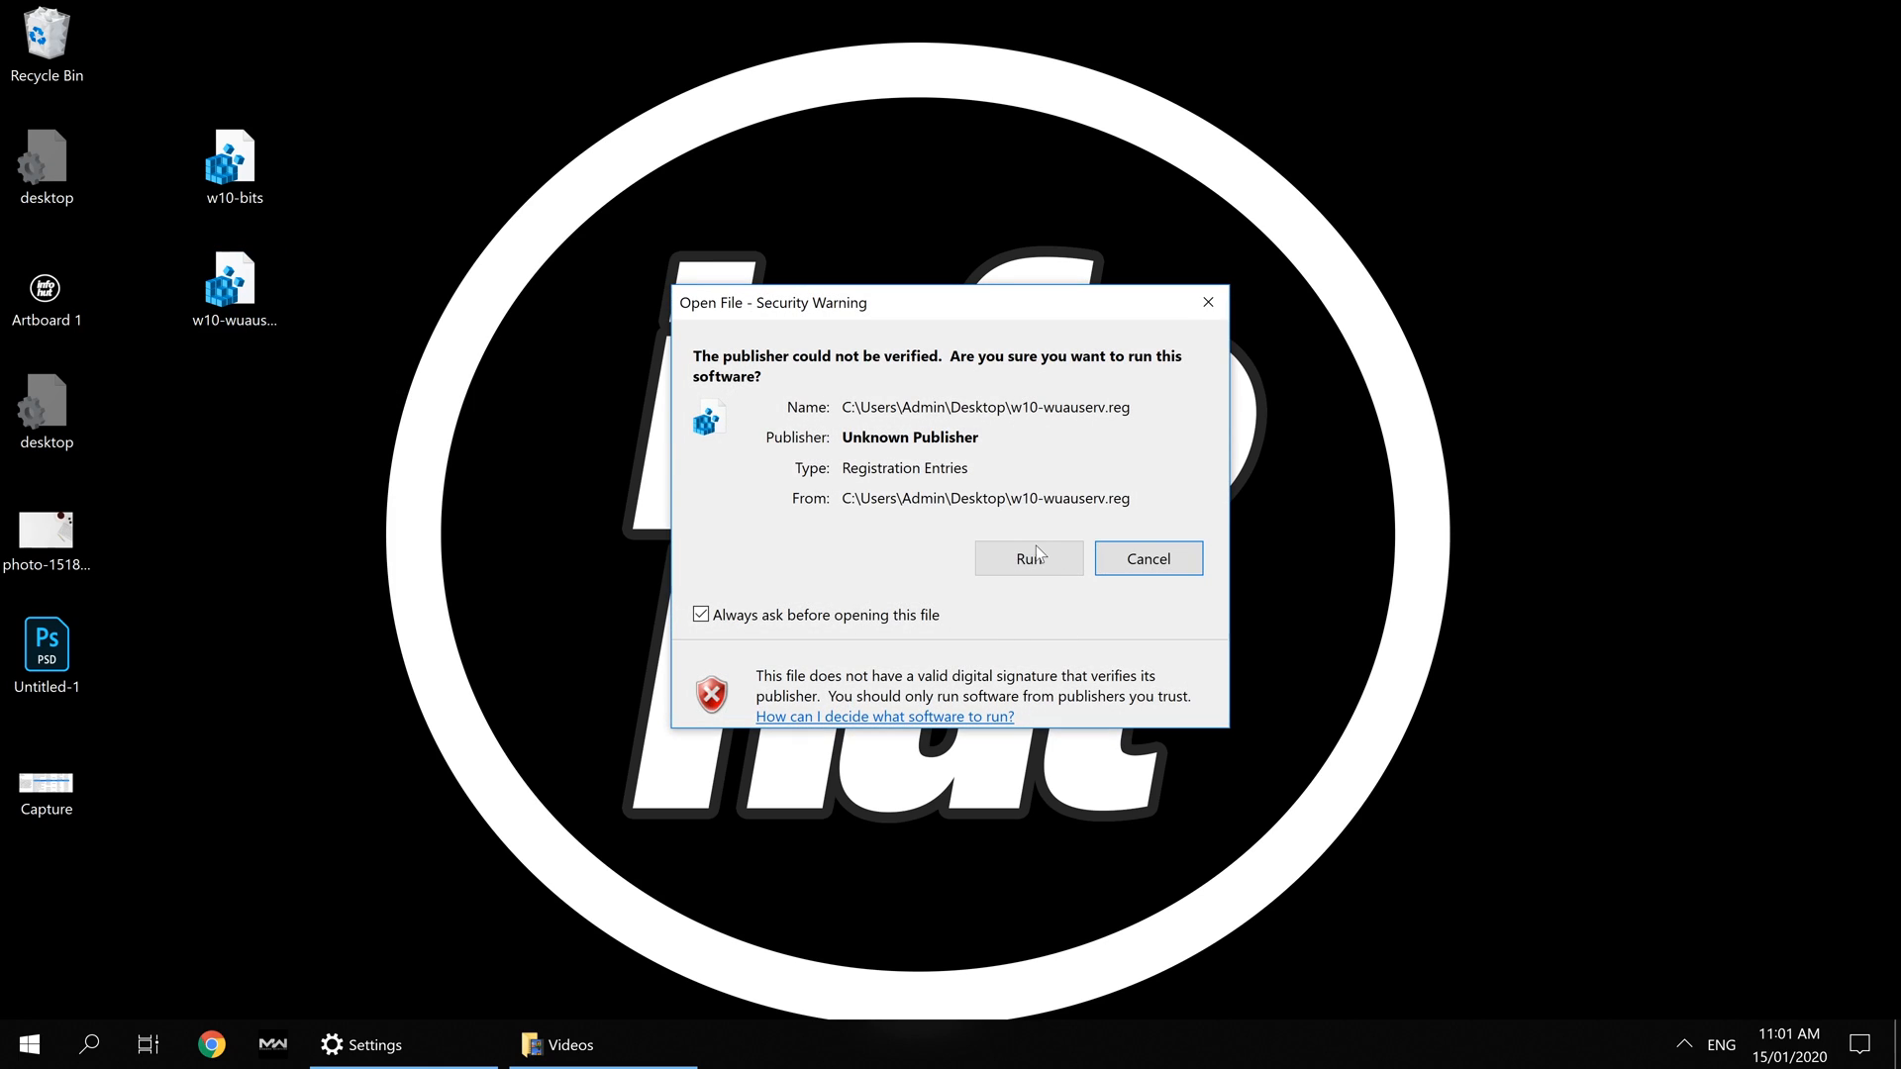
left_click(1028, 558)
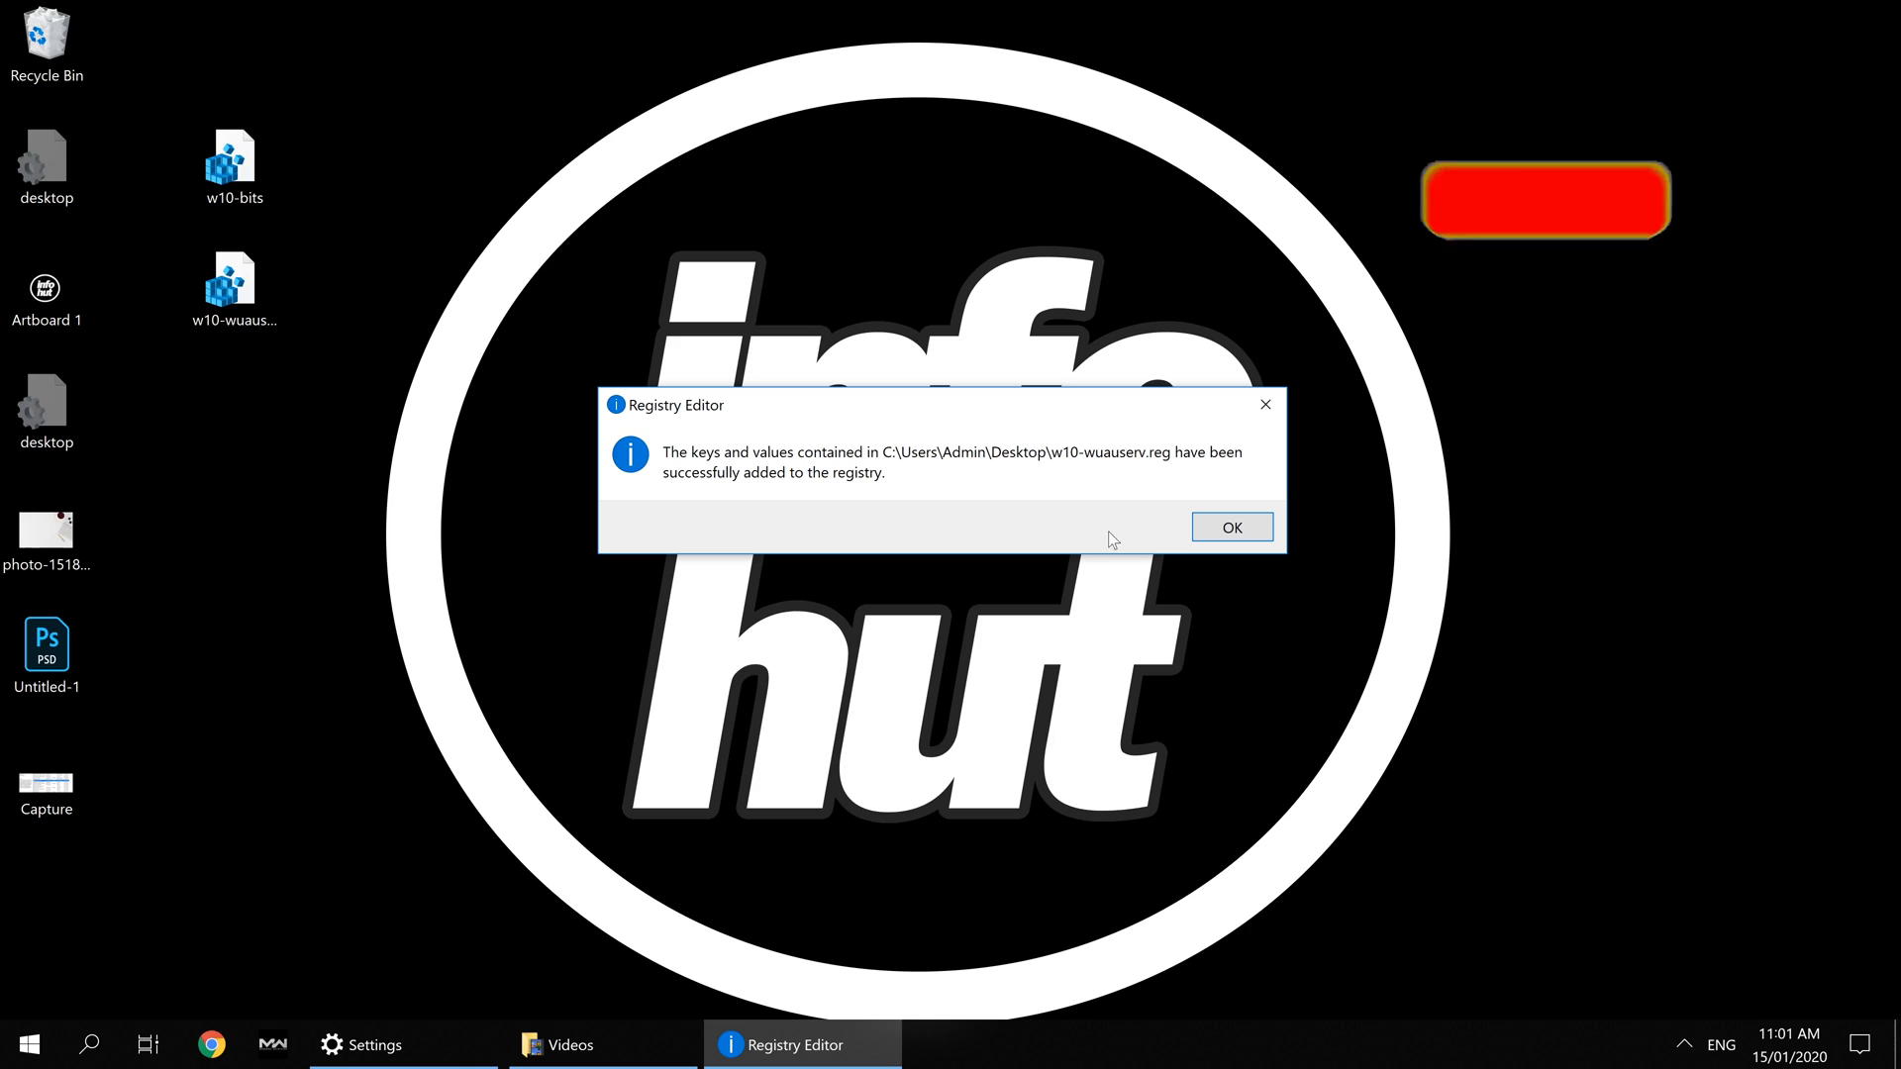
left_click(1230, 527)
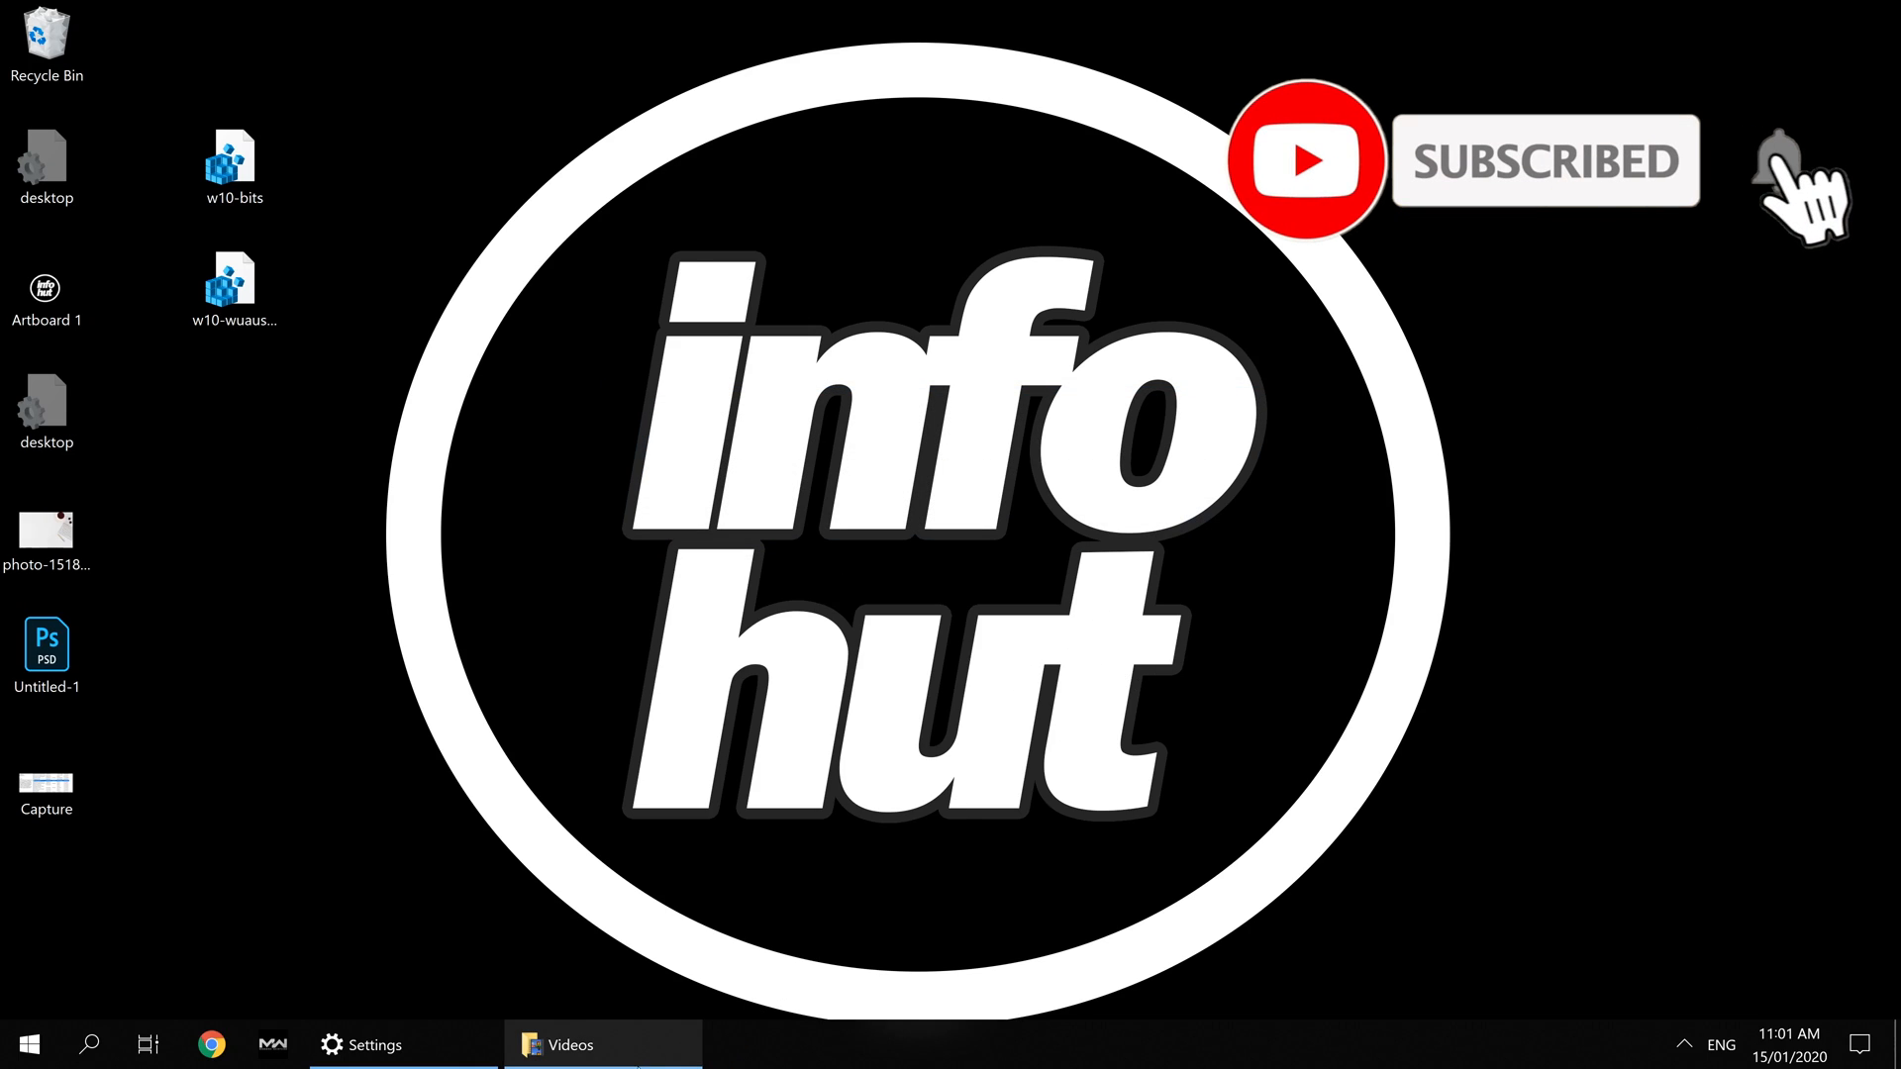
Run w10-wuauserv.reg again, confirm adding its keys to the registry and acknowledge success.
double_click(234, 273)
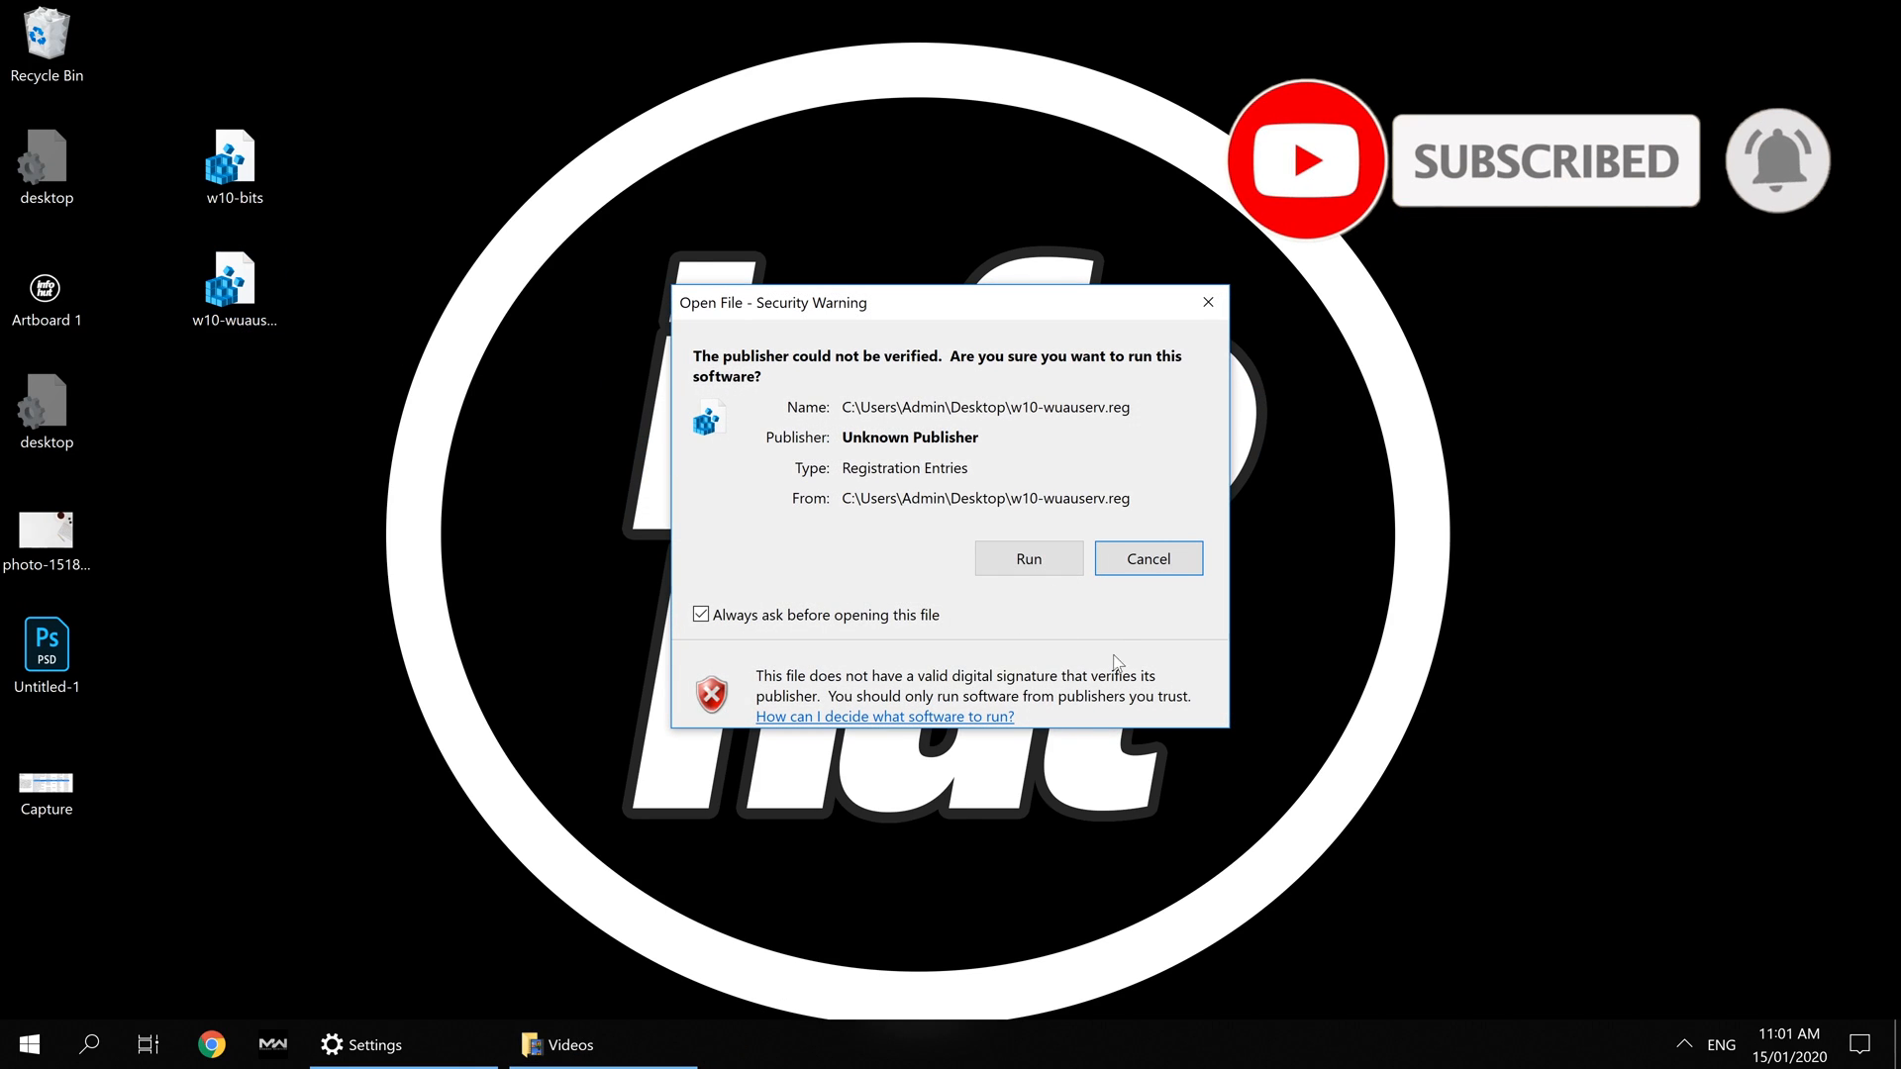
left_click(1028, 558)
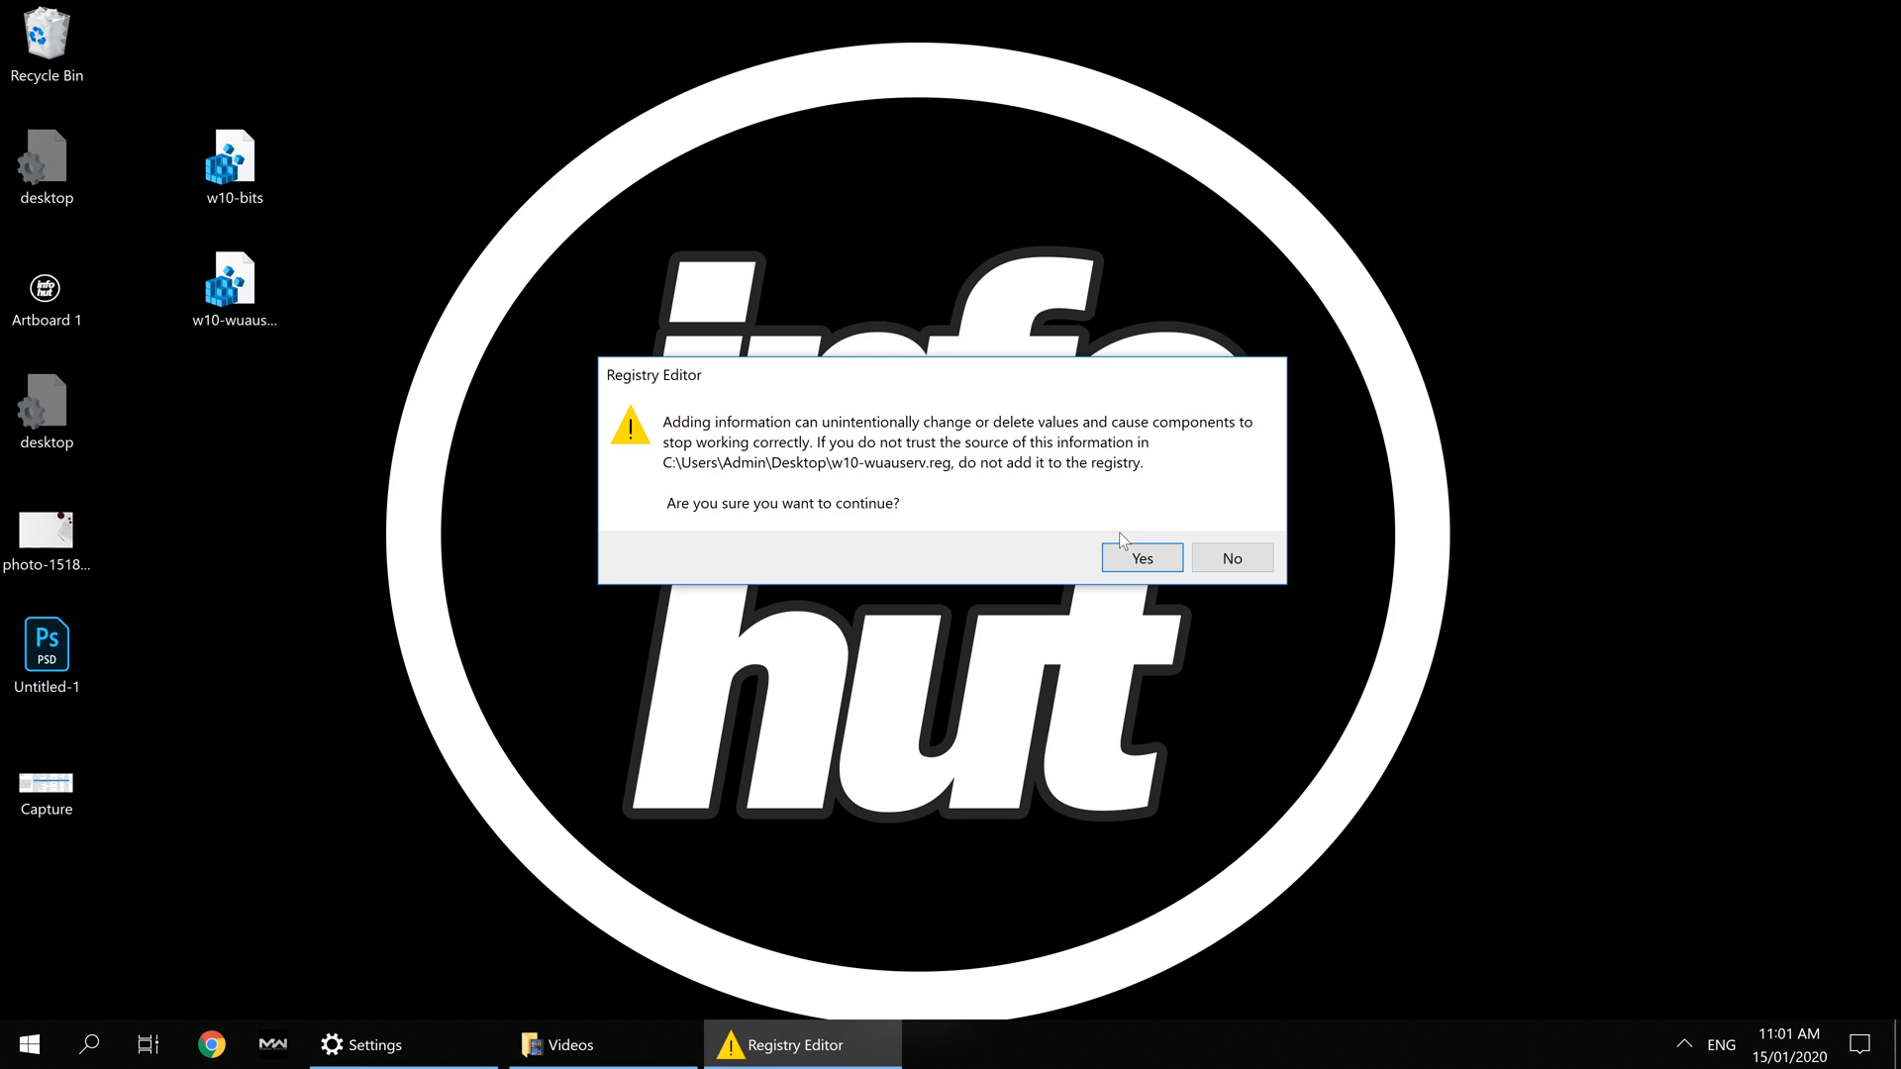
left_click(1139, 559)
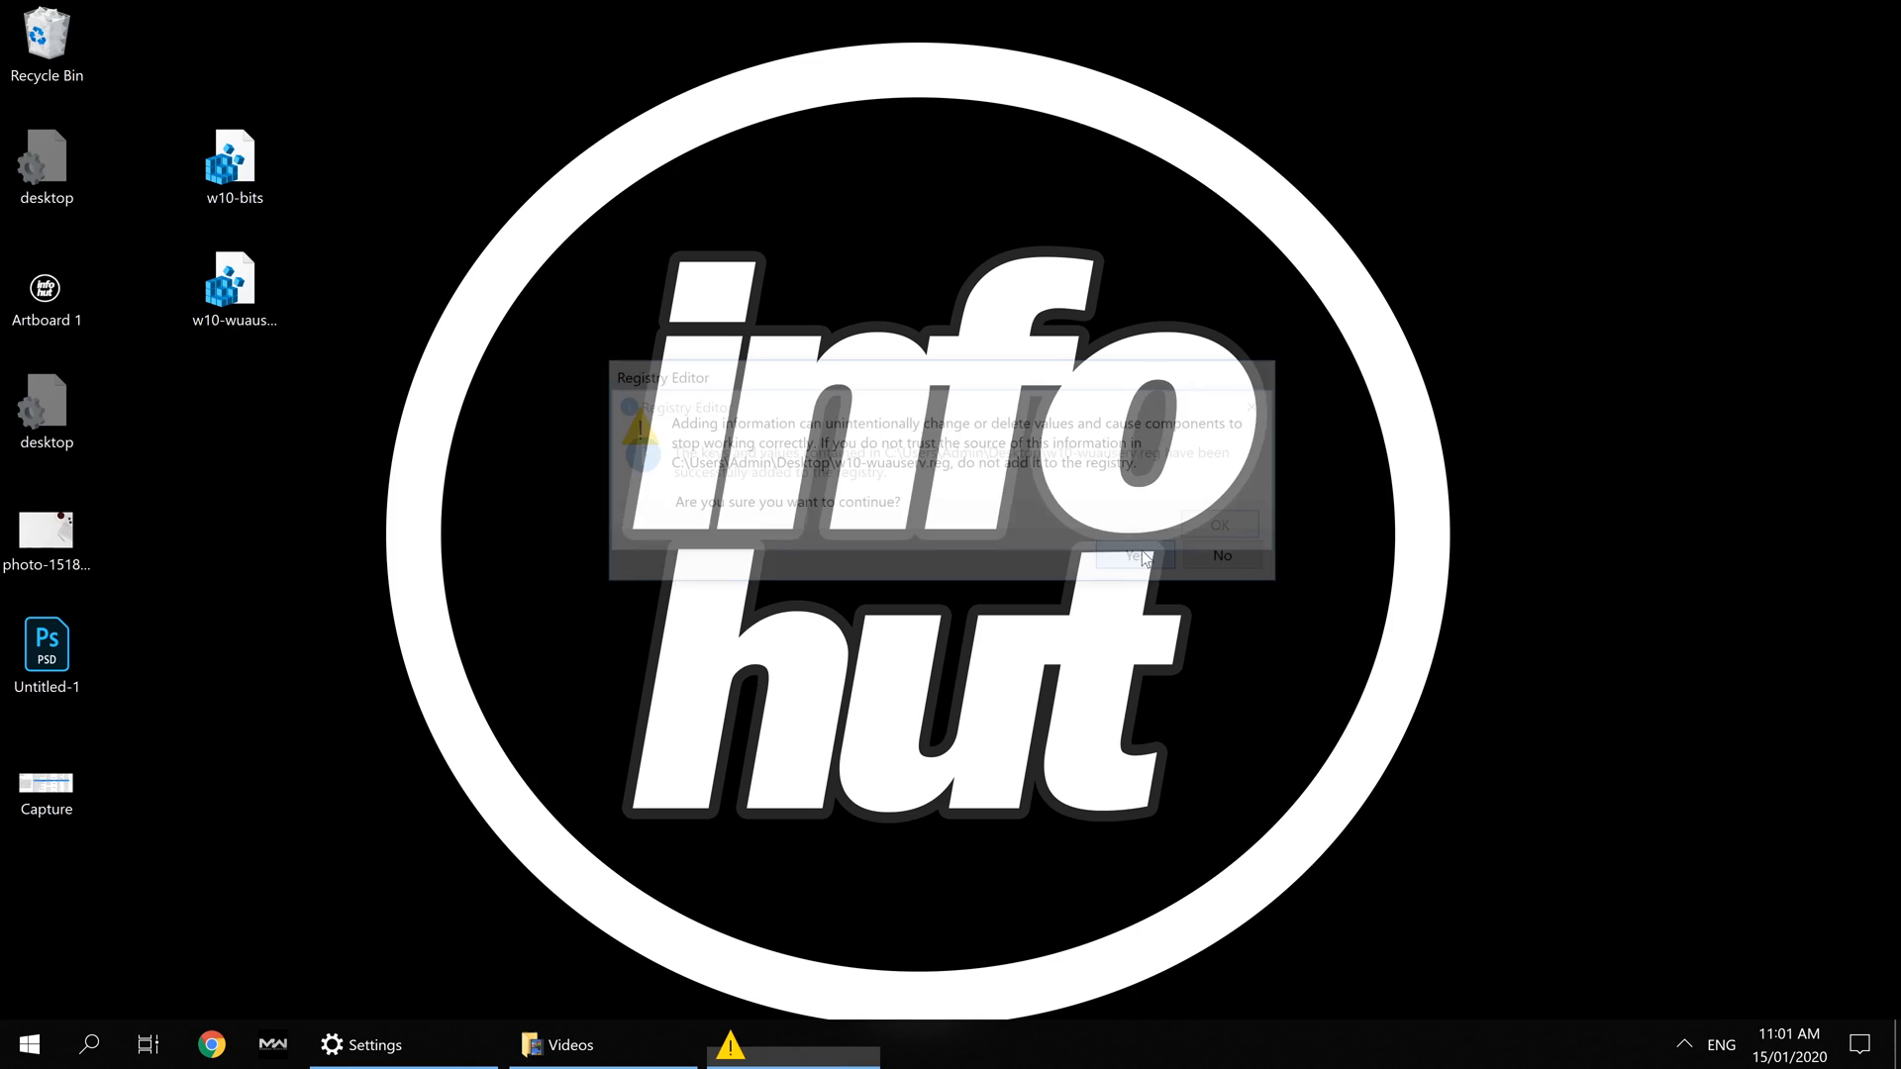
left_click(1133, 555)
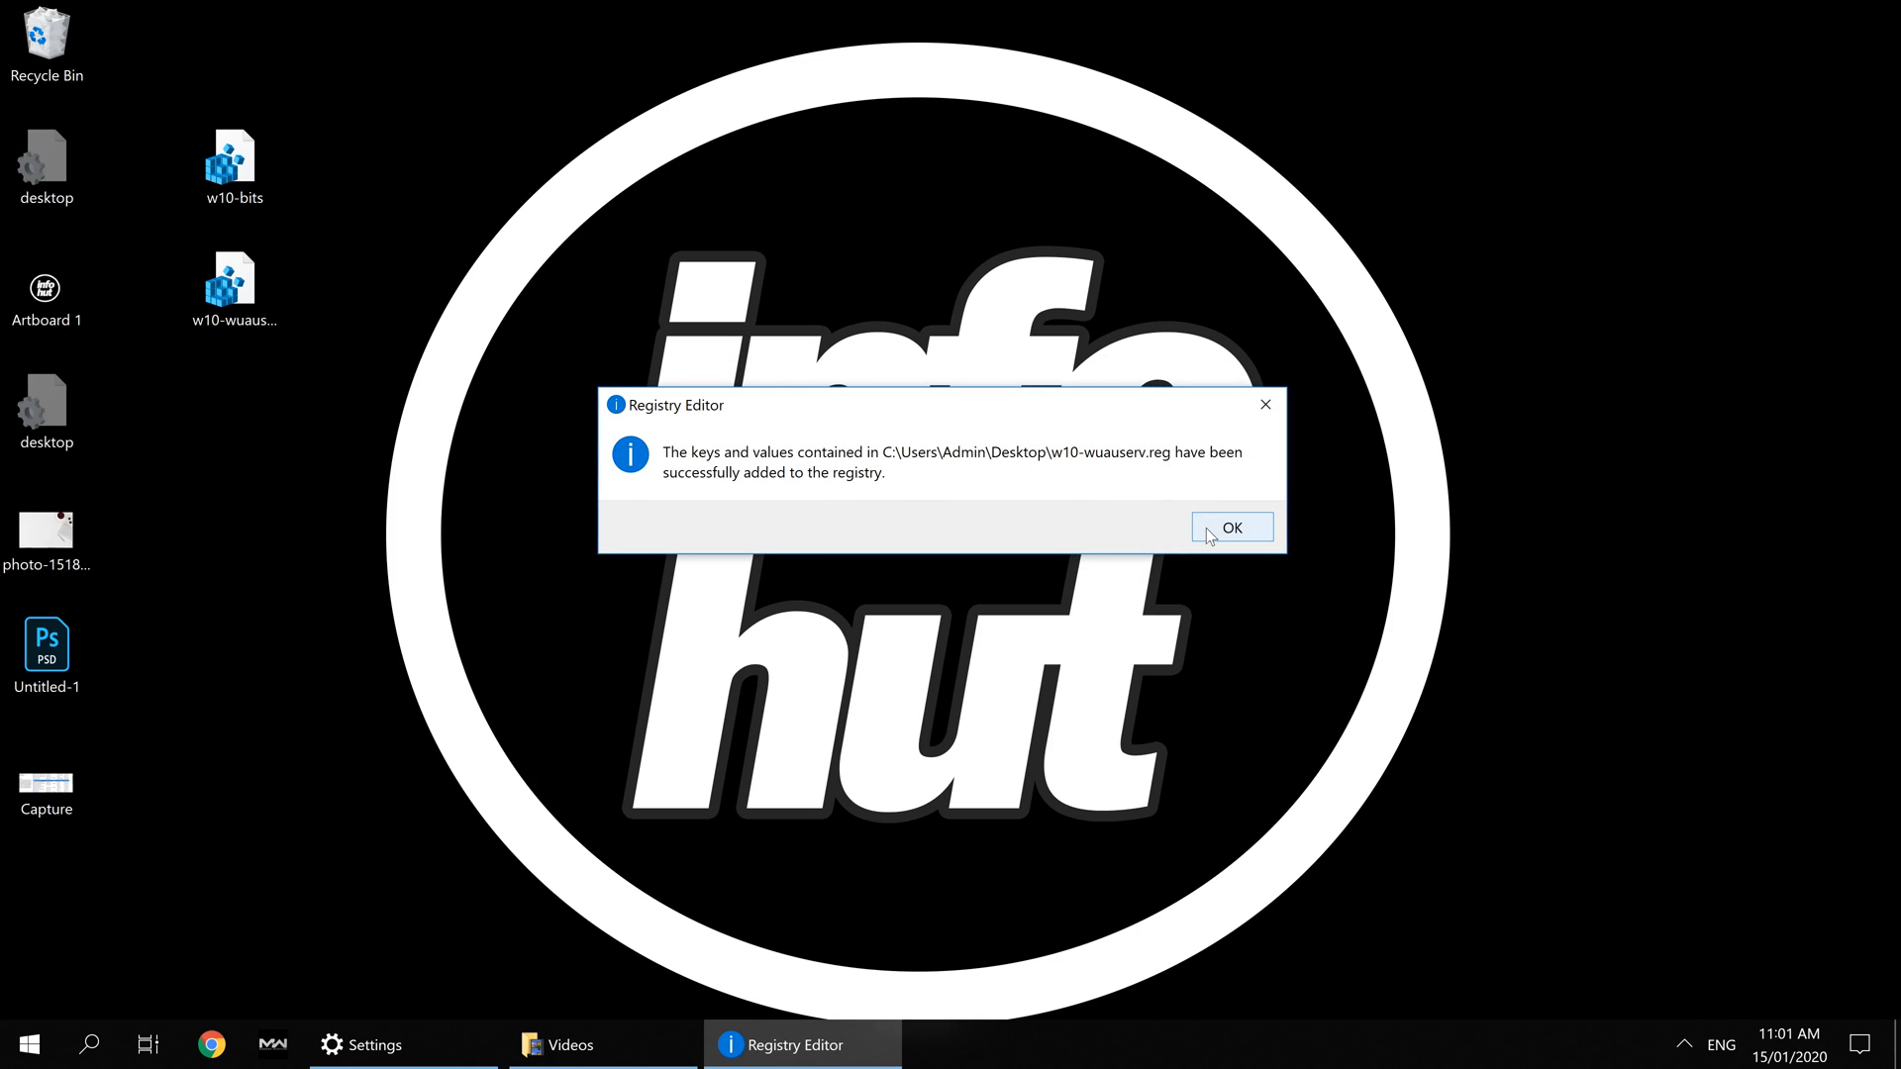
left_click(1230, 527)
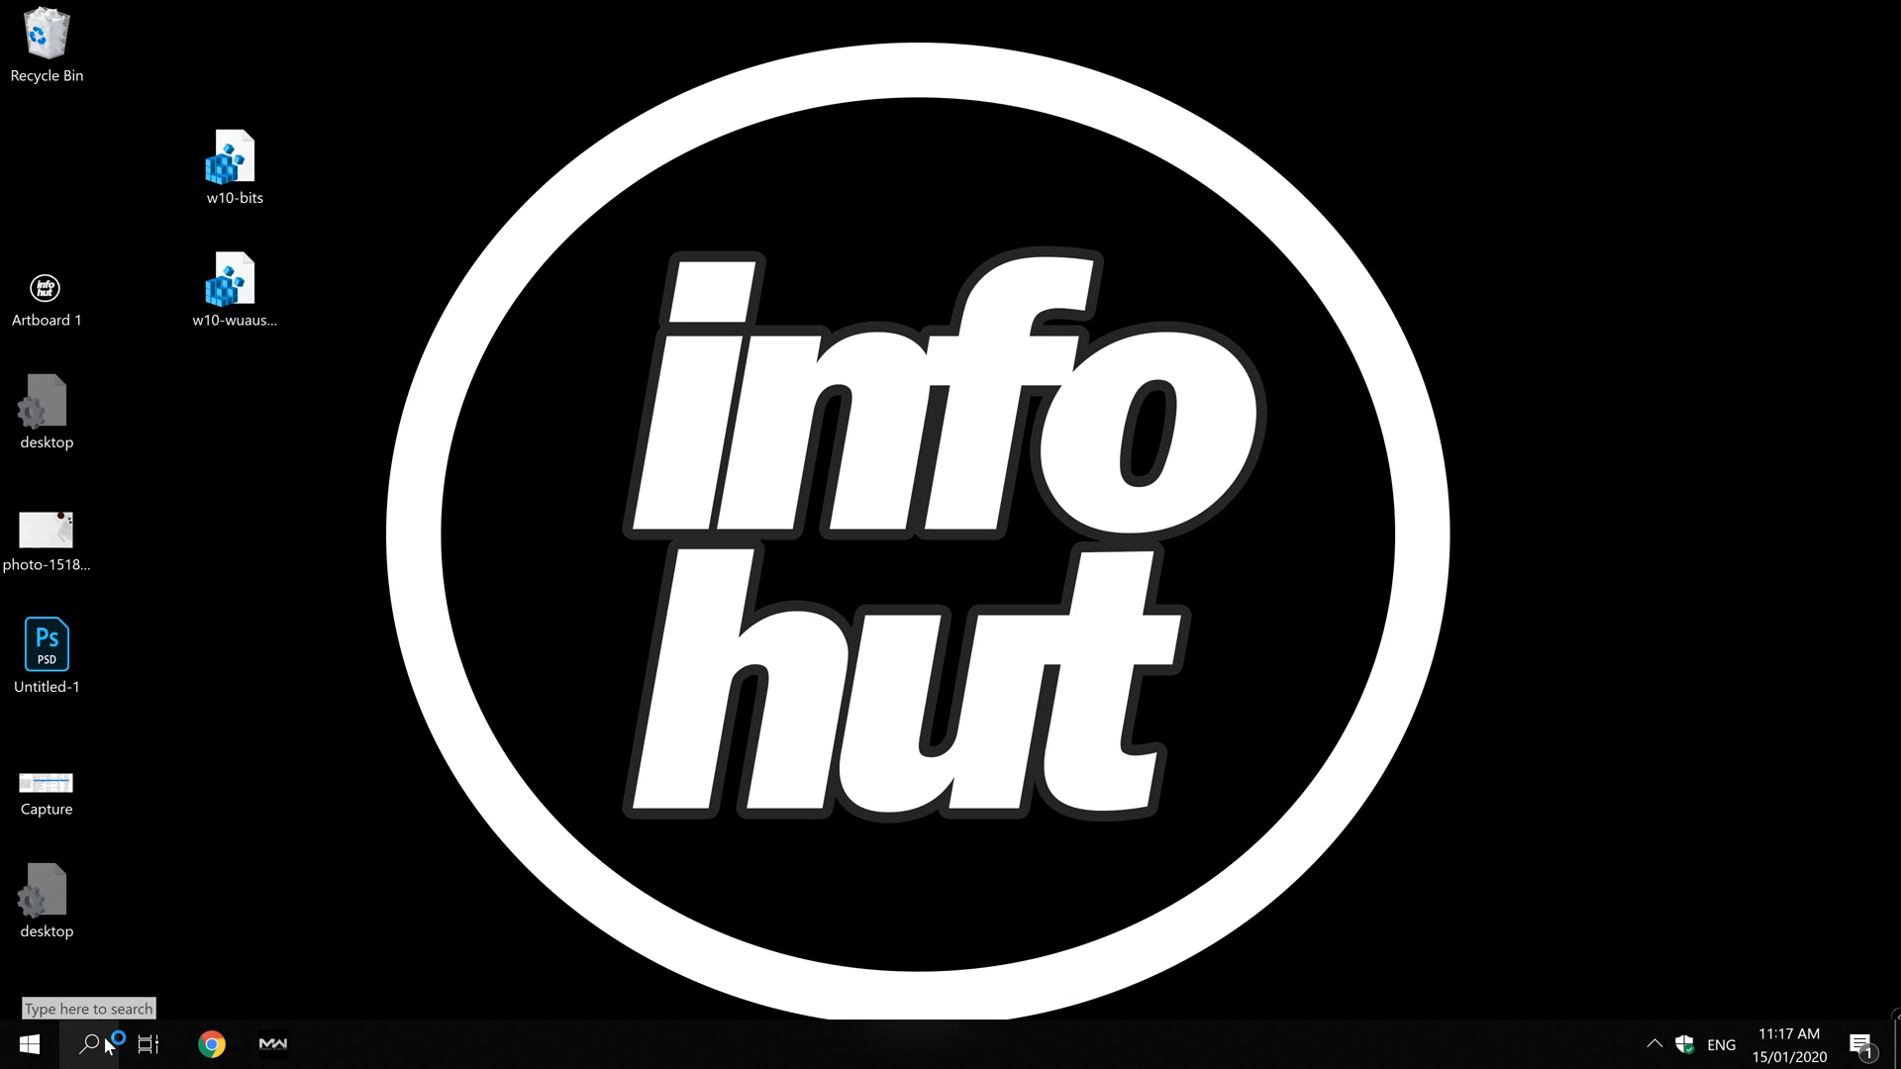
mouse_move(222, 881)
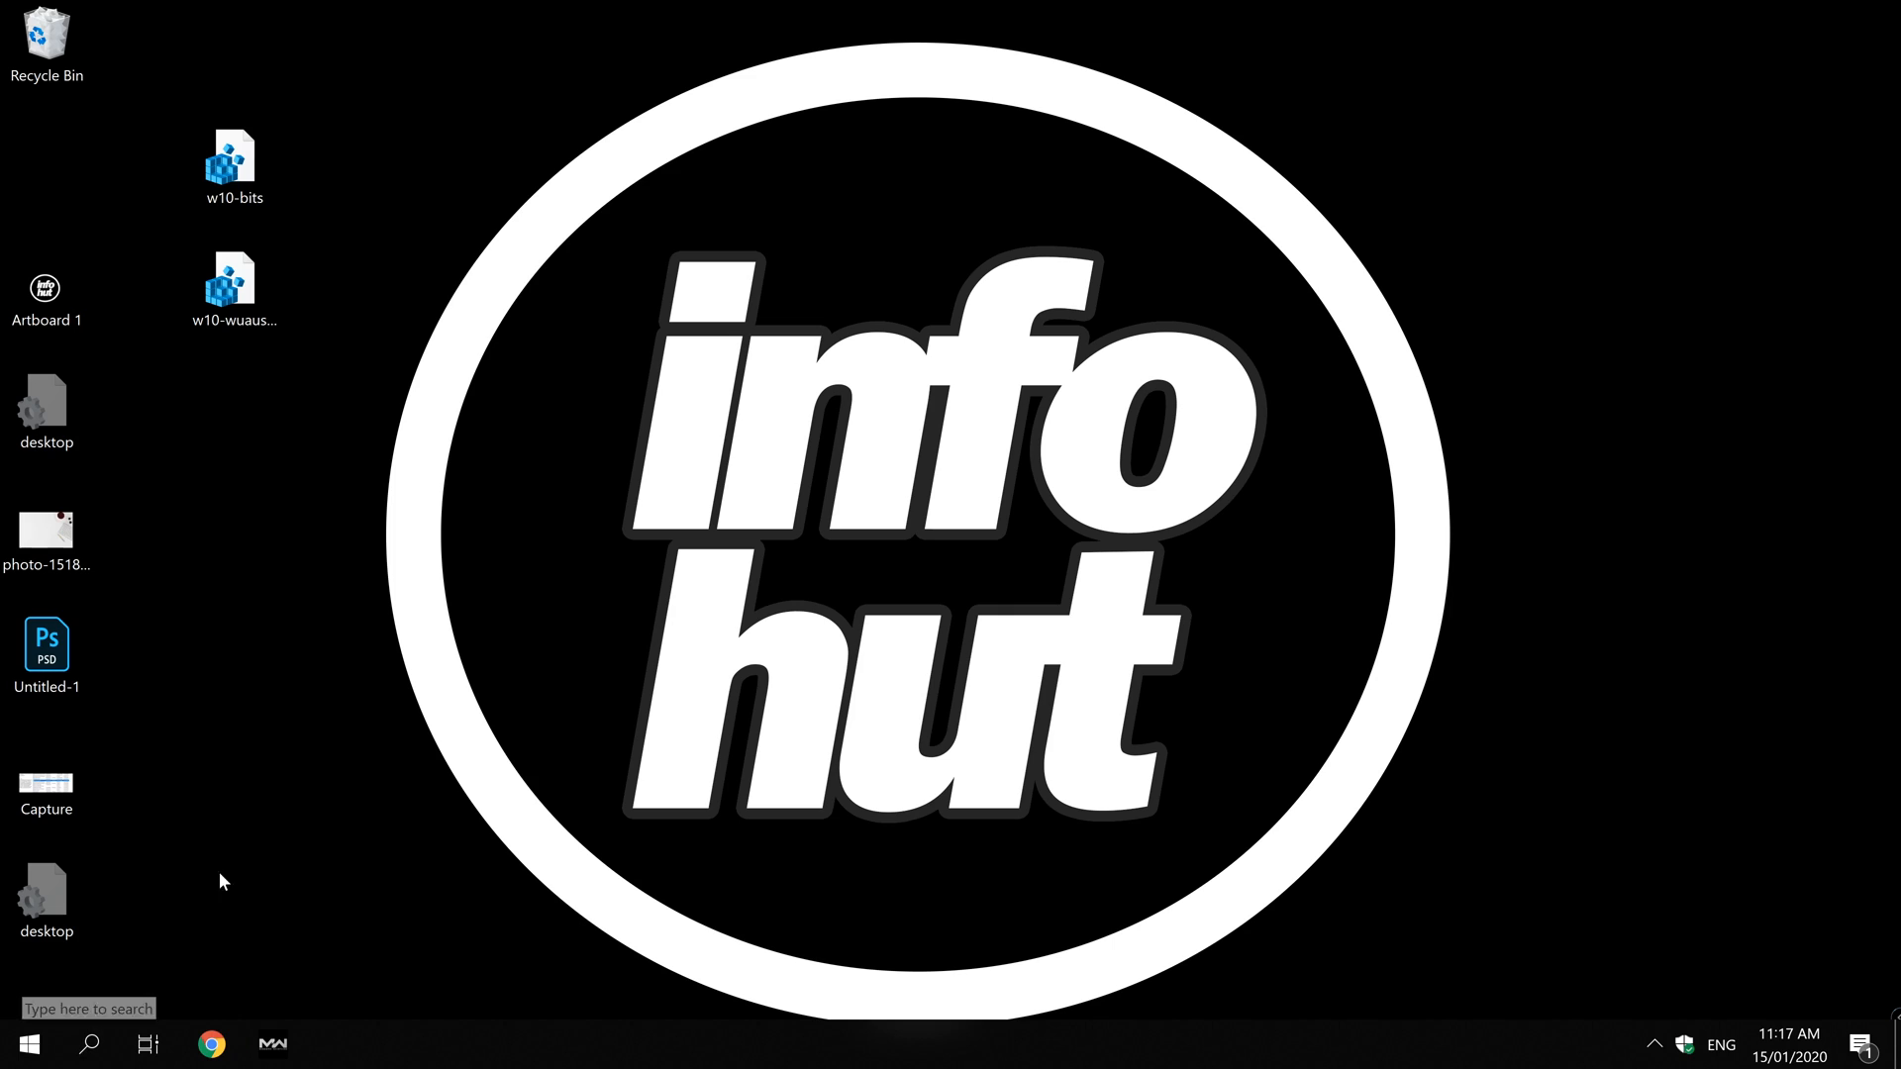
Launch the Services console from Windows Search.
left_click(88, 1044)
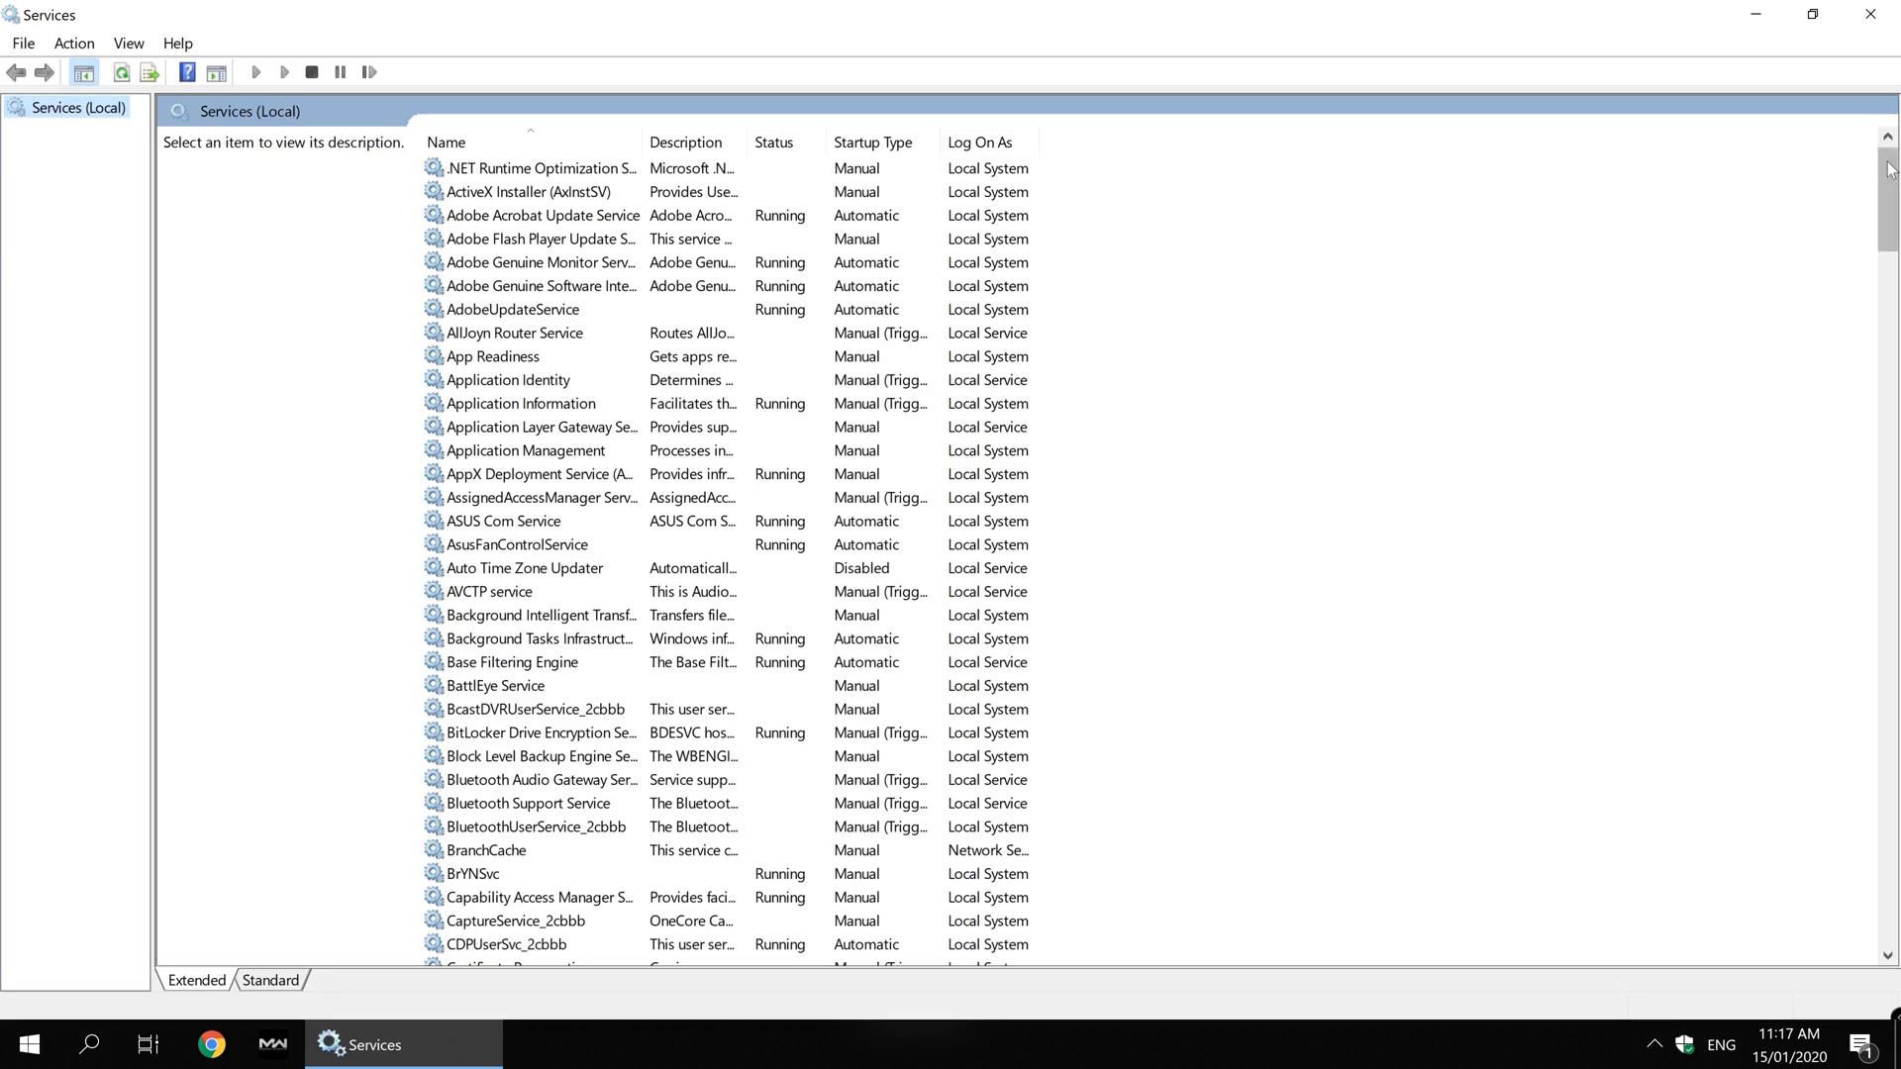
Select the Windows Update service in the Services list to show its description.
scroll("down", 3)
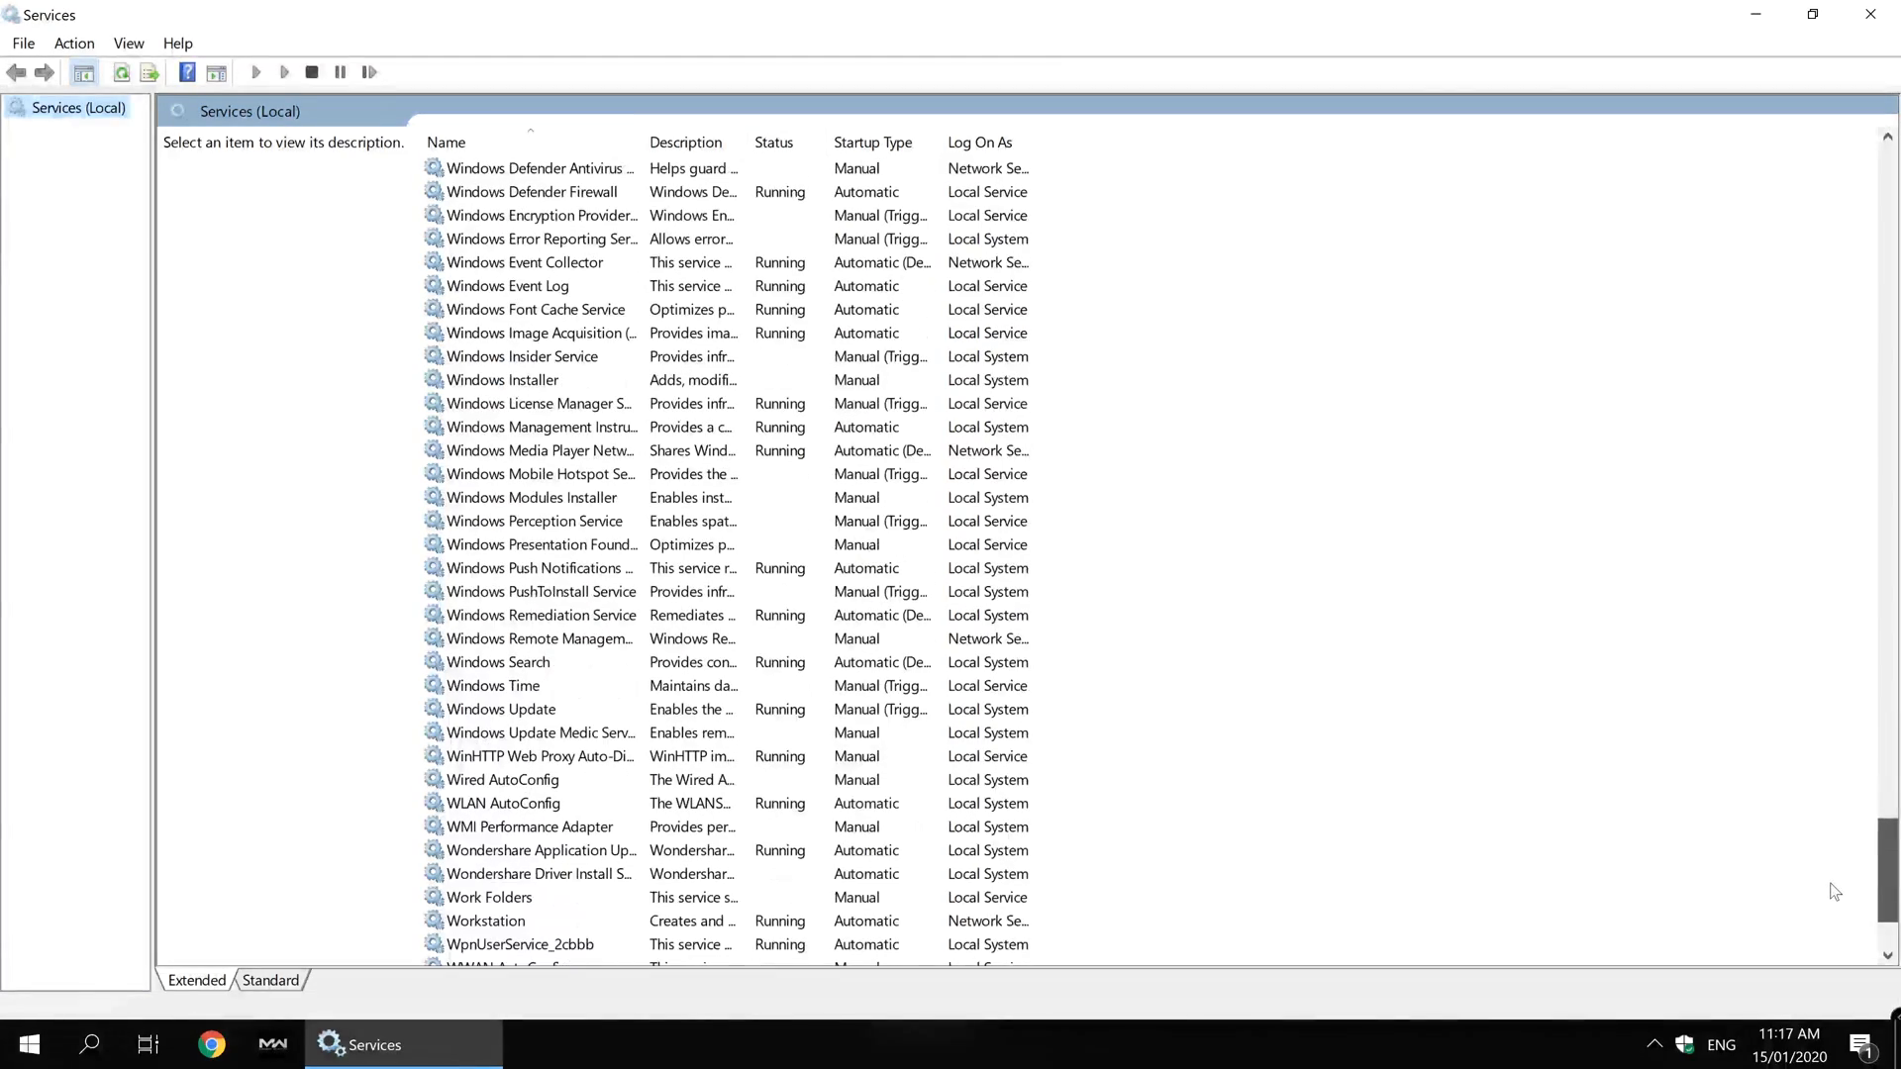
scroll("down", 3)
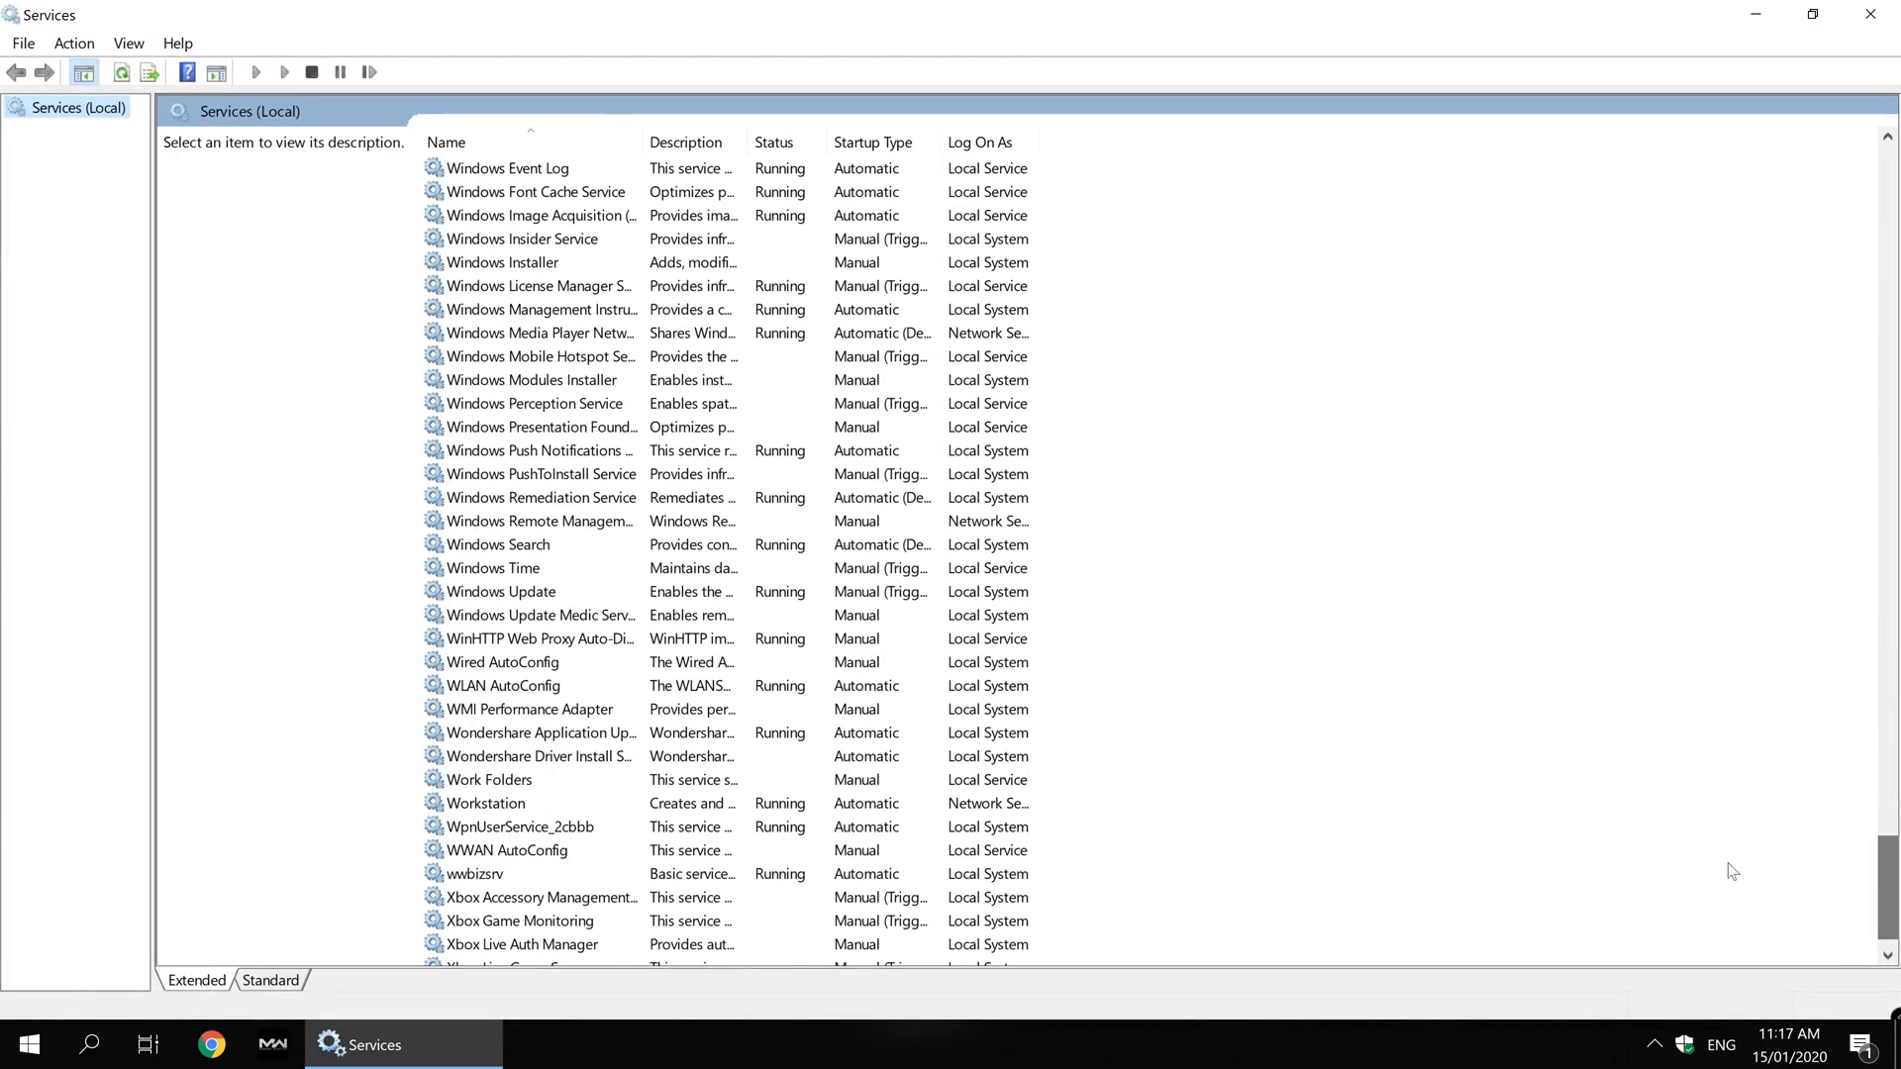
left_click(501, 592)
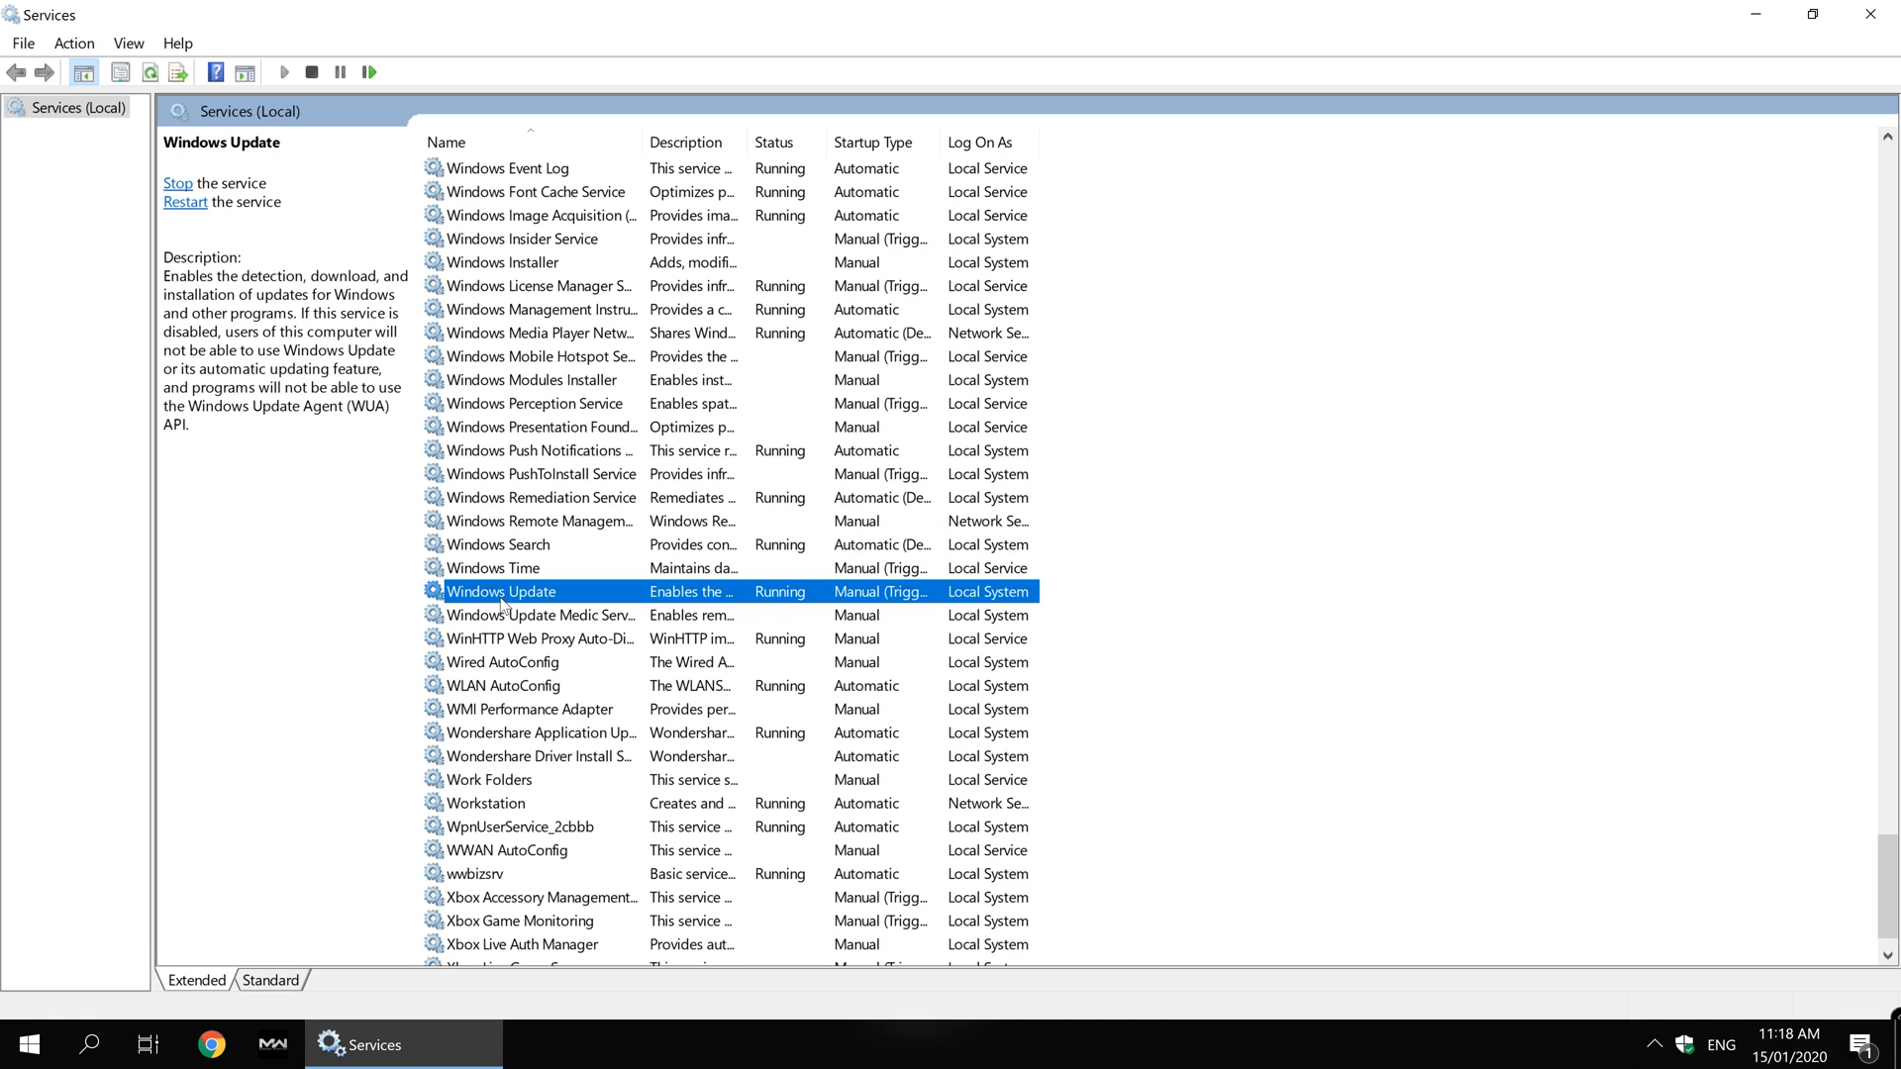
Start the Windows Update service from its Properties dialog so it lists as Running.
double_click(501, 592)
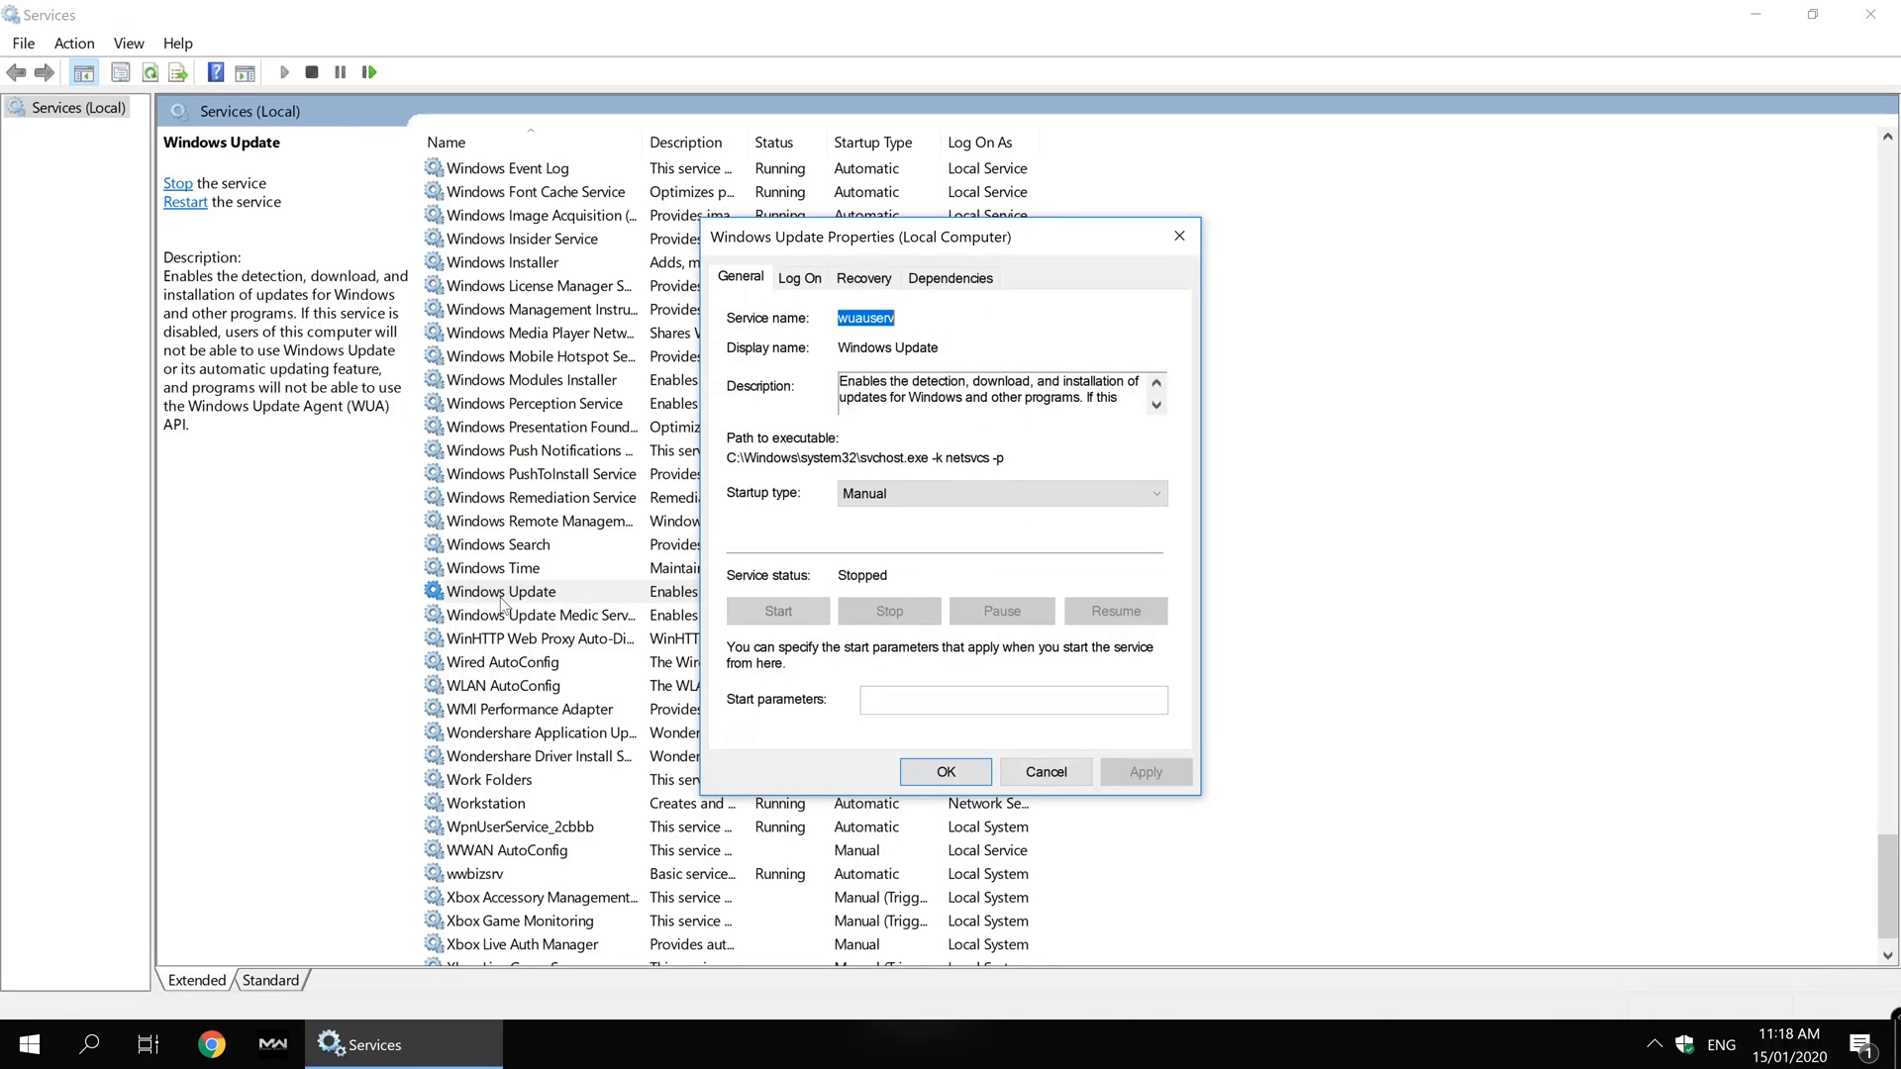
mouse_move(778, 612)
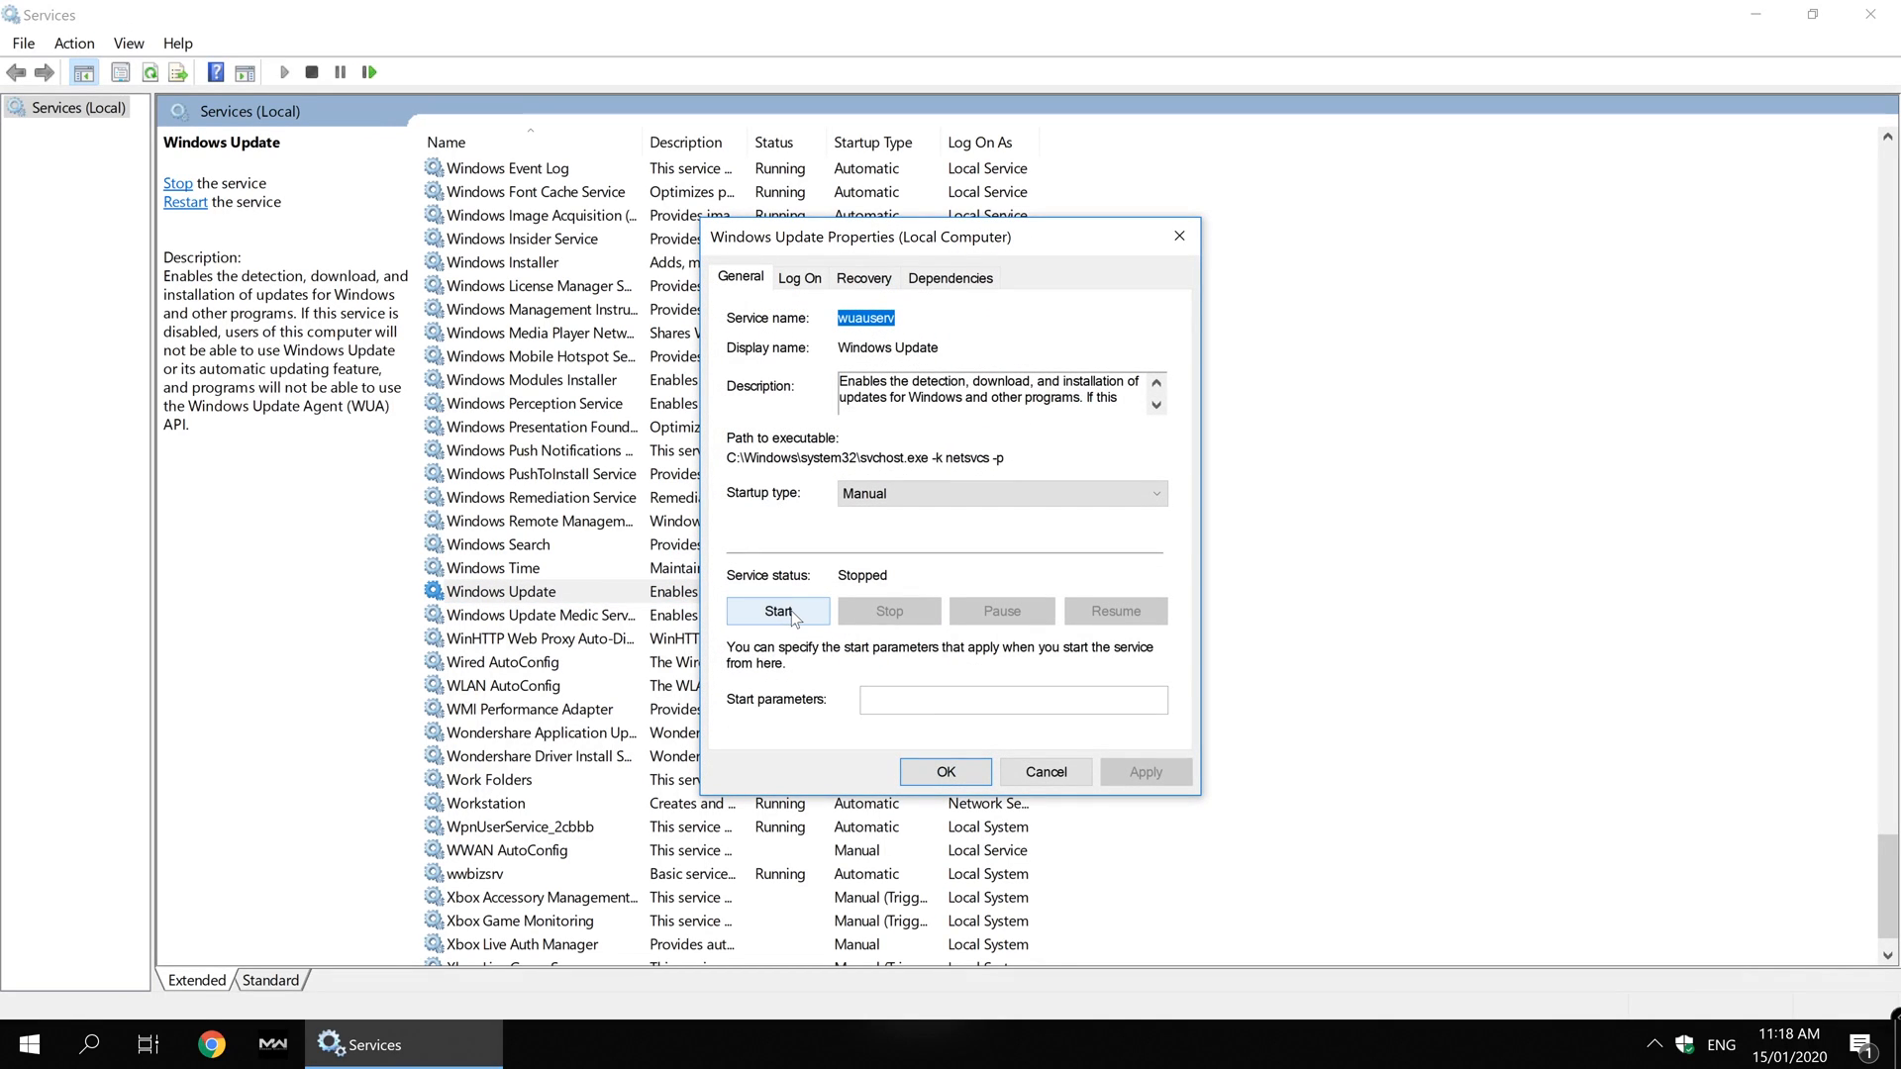
left_click(778, 611)
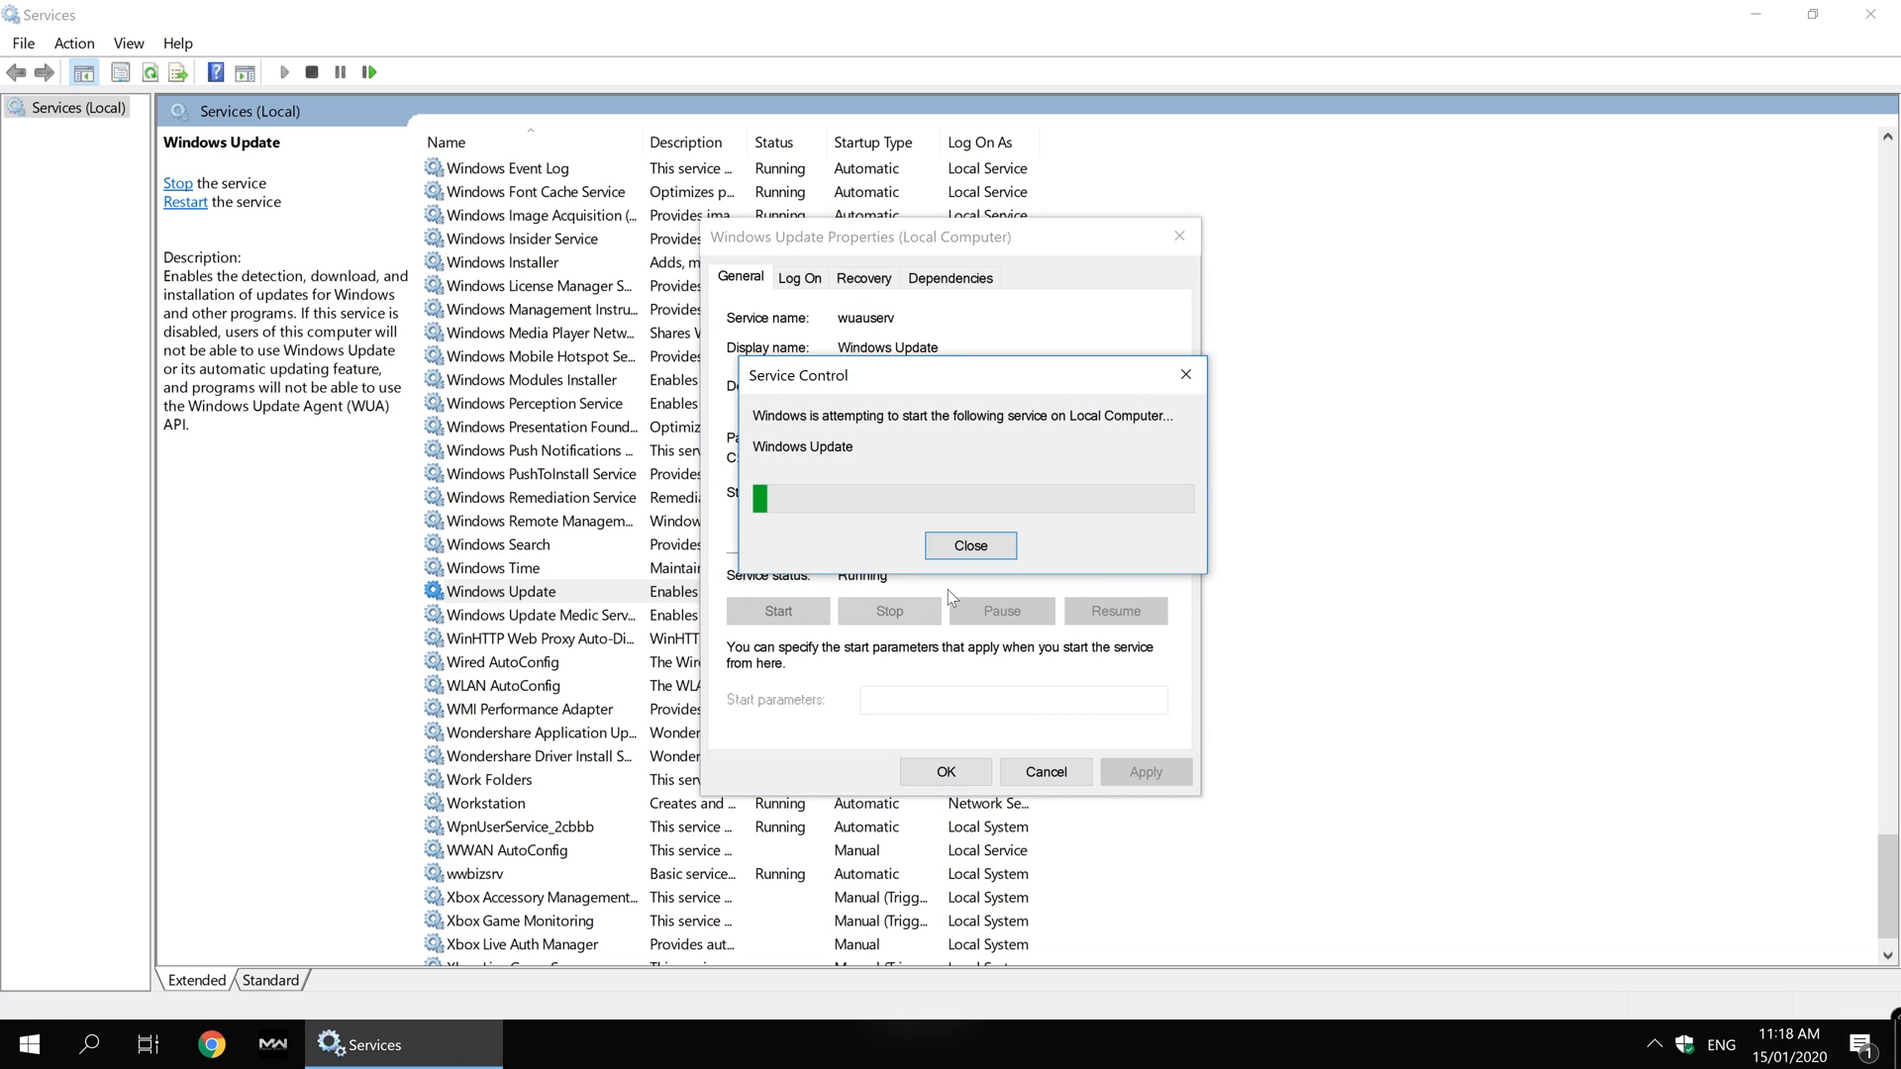
left_click(968, 547)
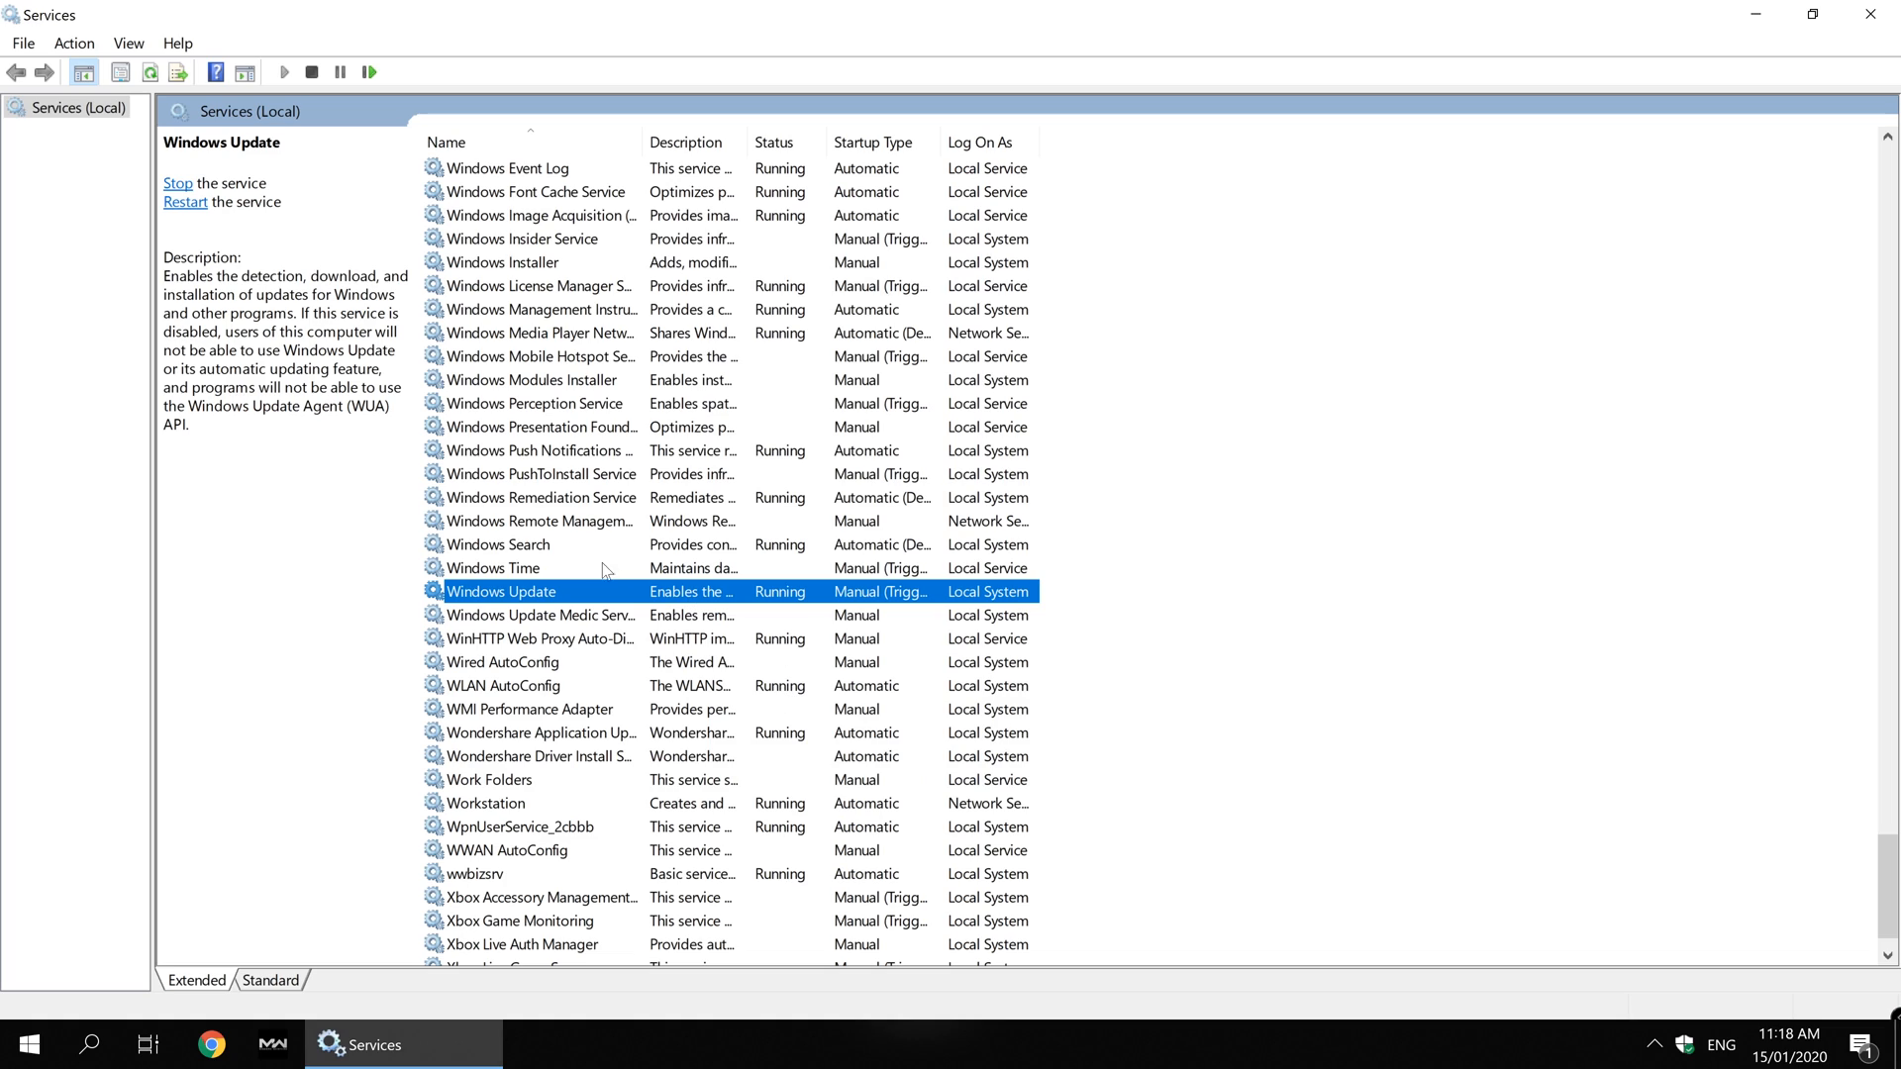
mouse_move(627, 598)
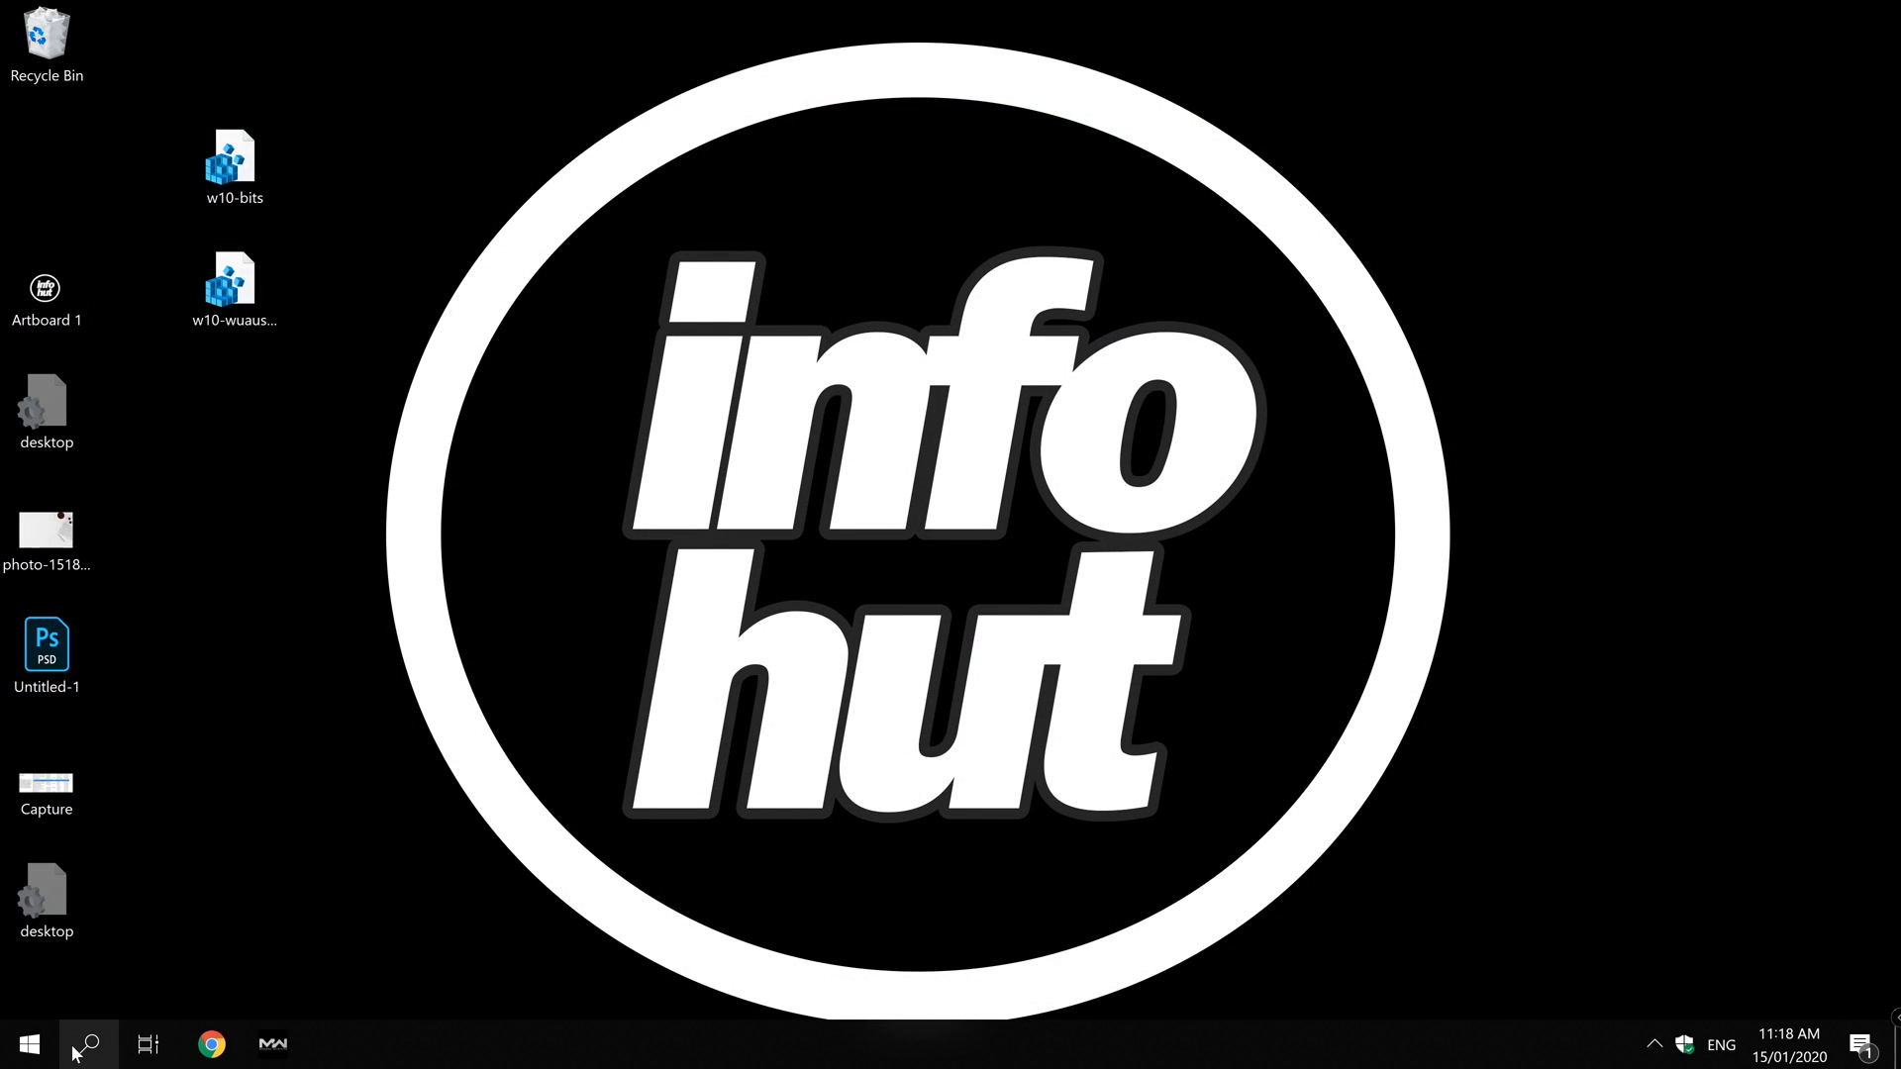
Search 'update', reach Windows Update settings and run Check for updates without the error.
left_click(87, 1043)
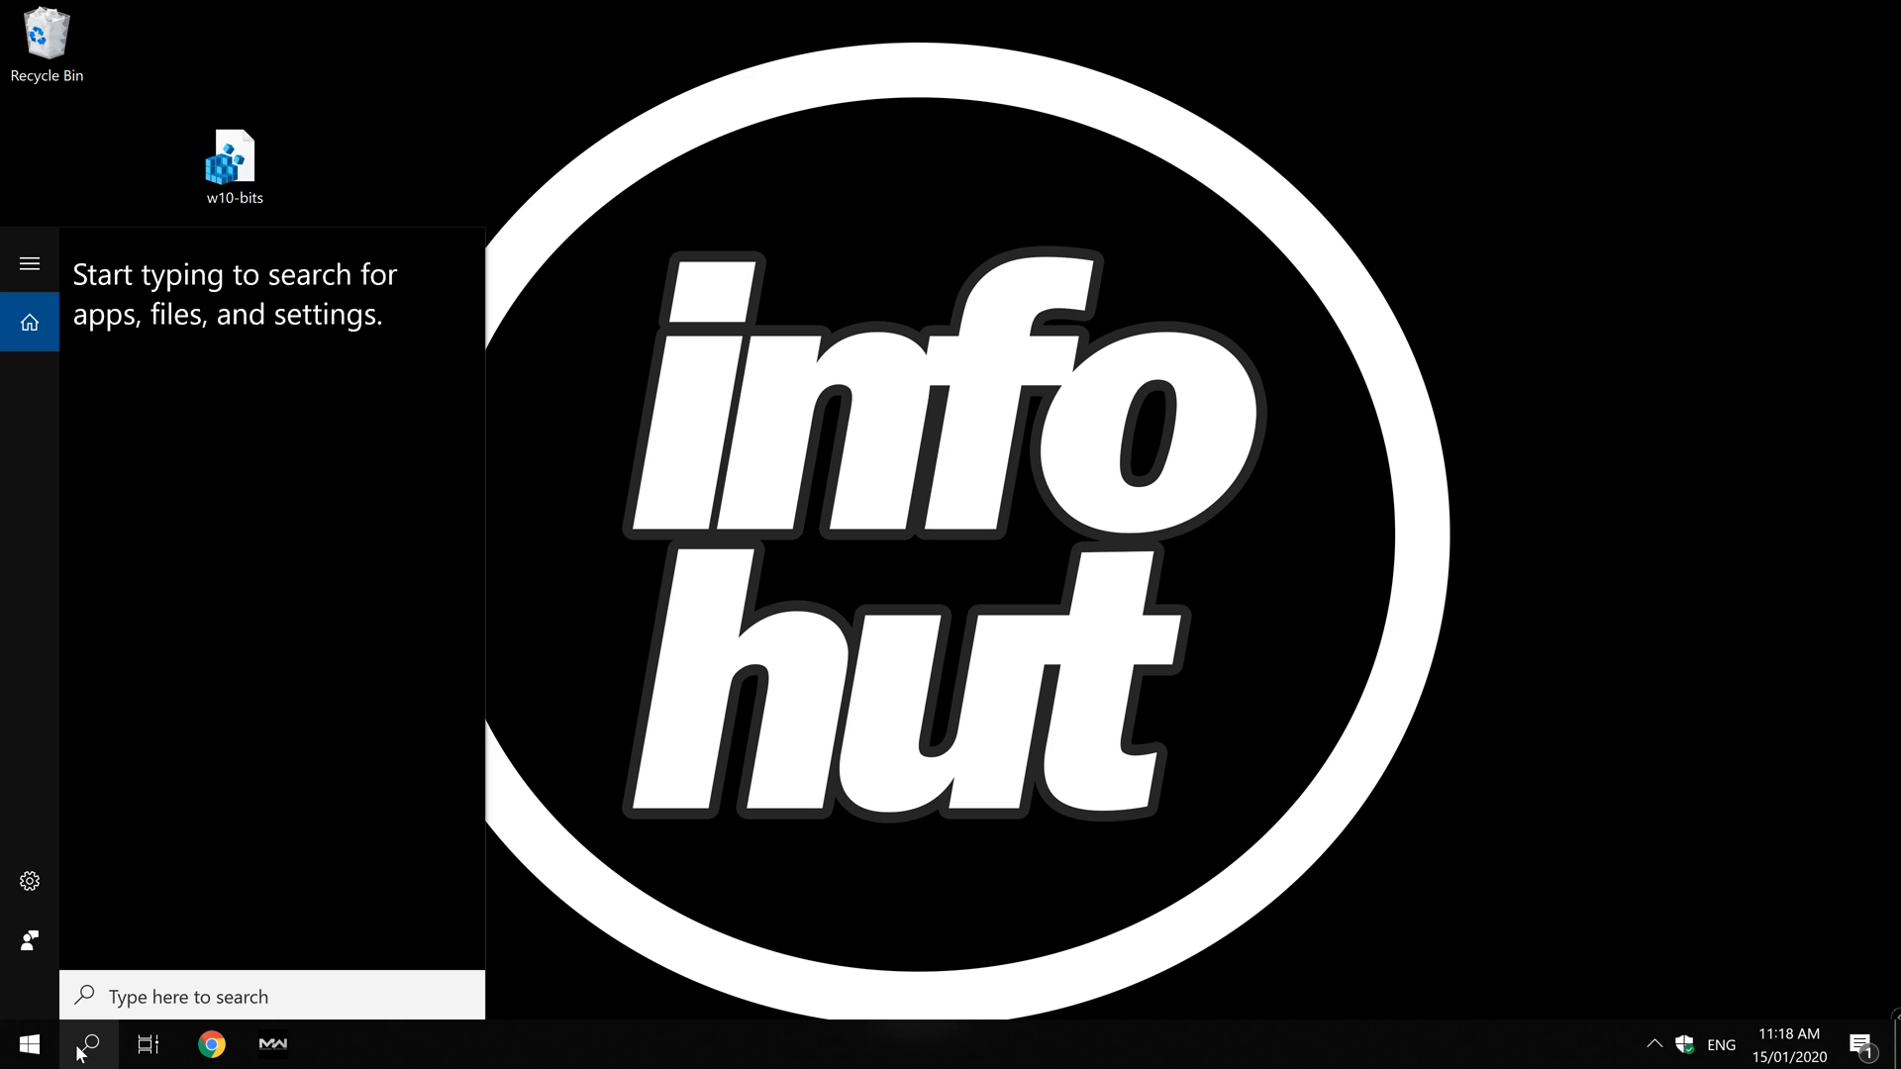
type("update")
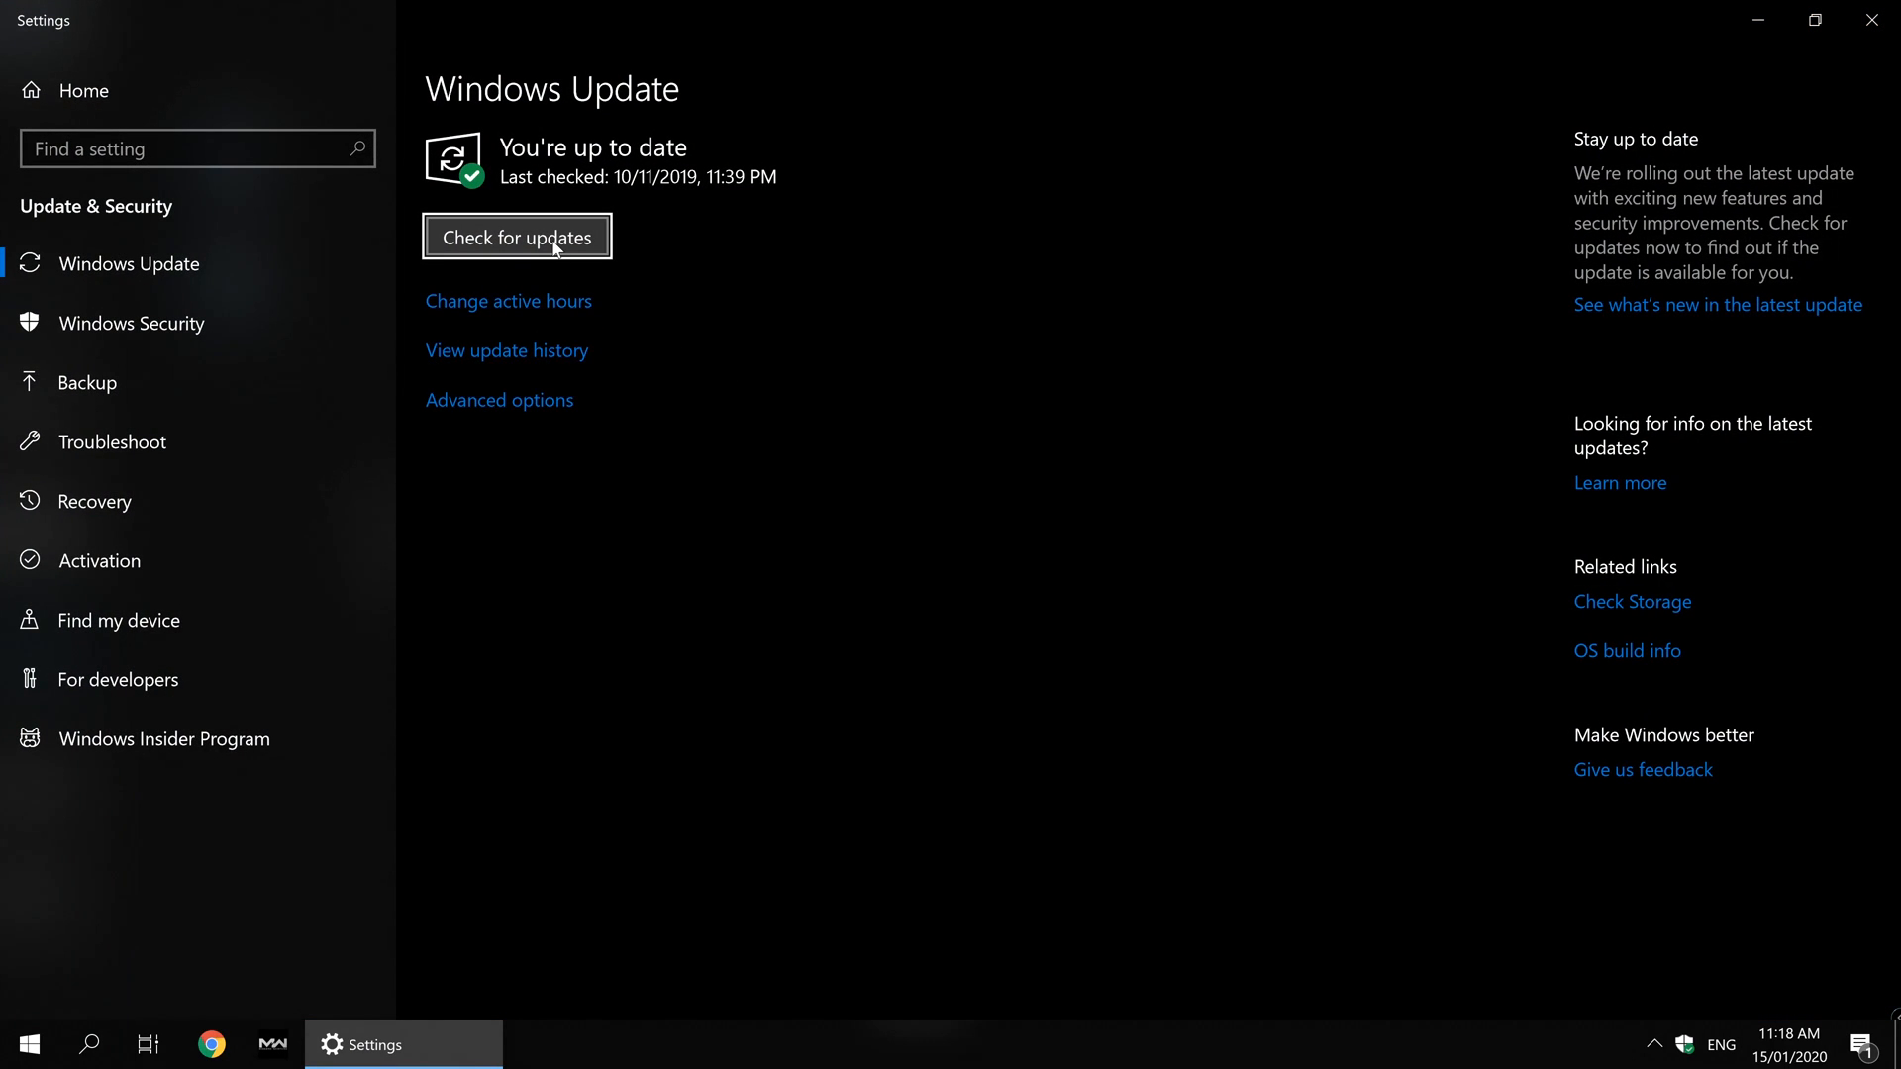
left_click(516, 235)
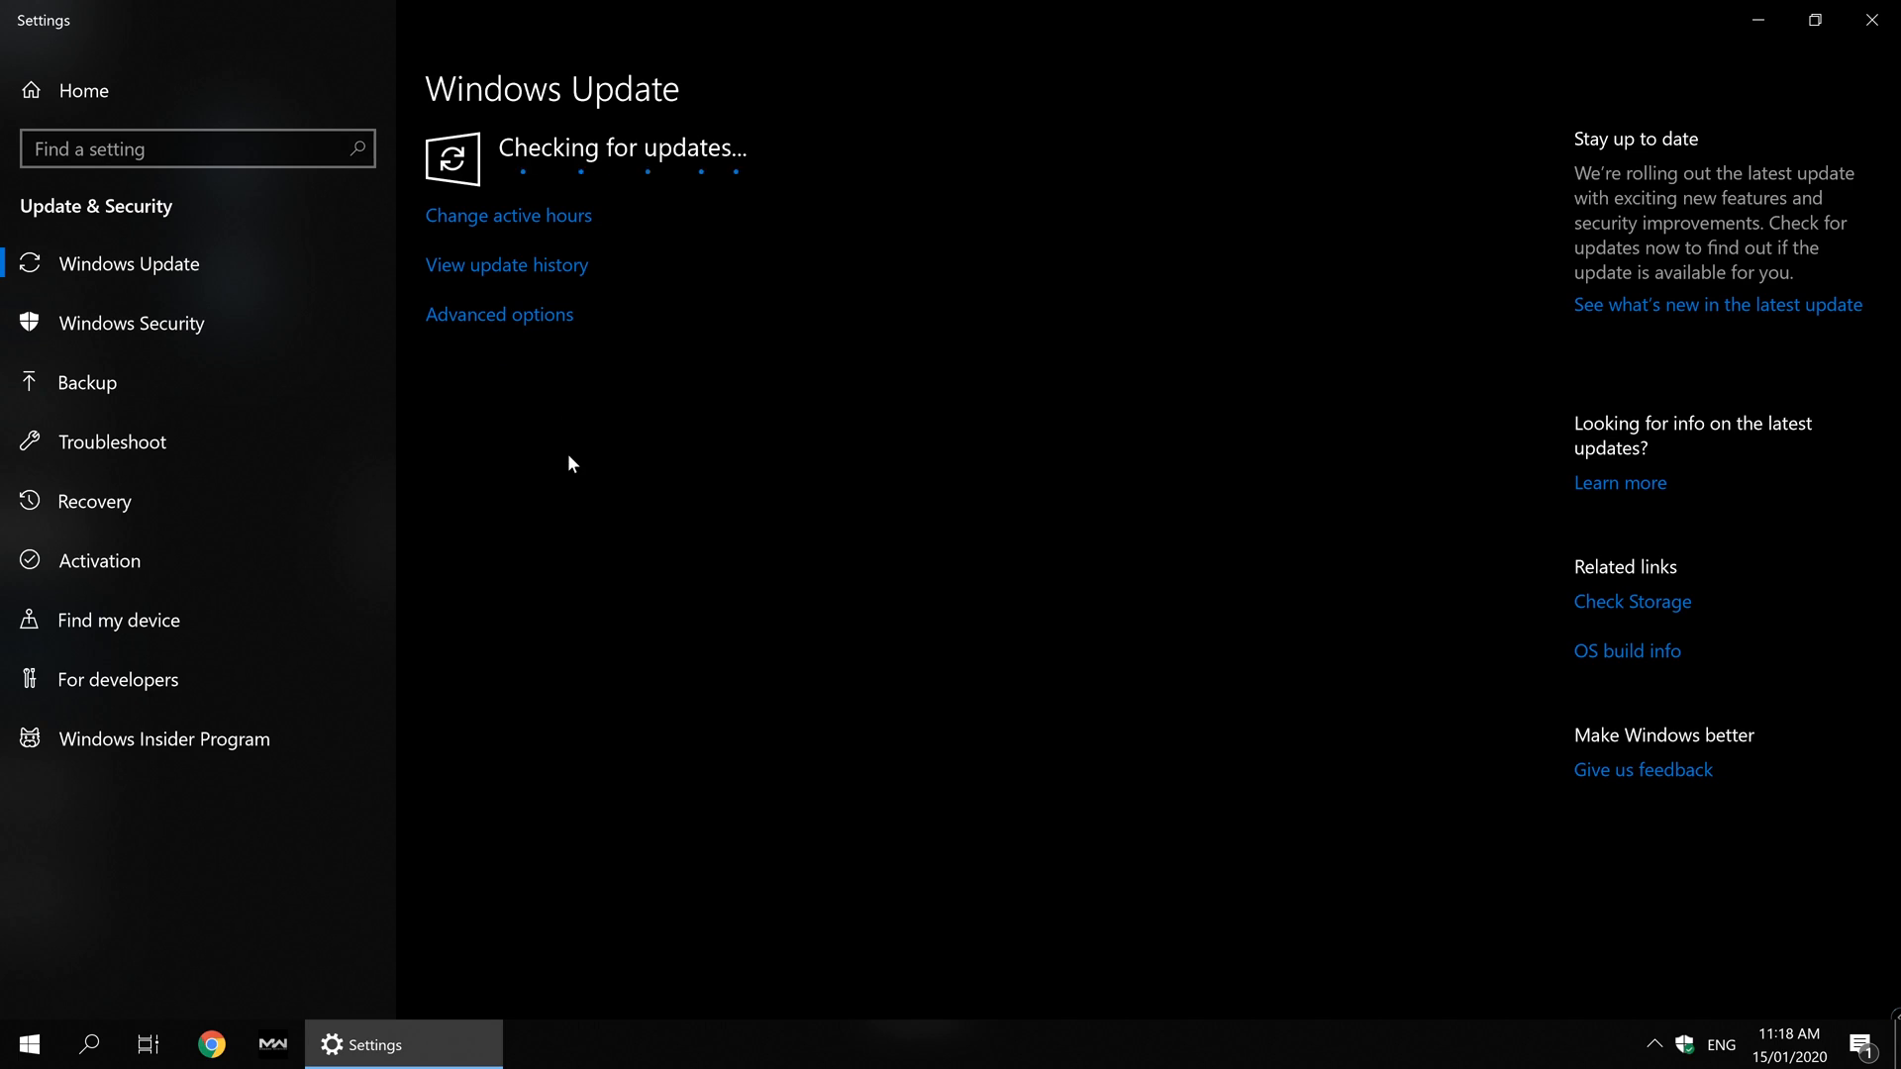